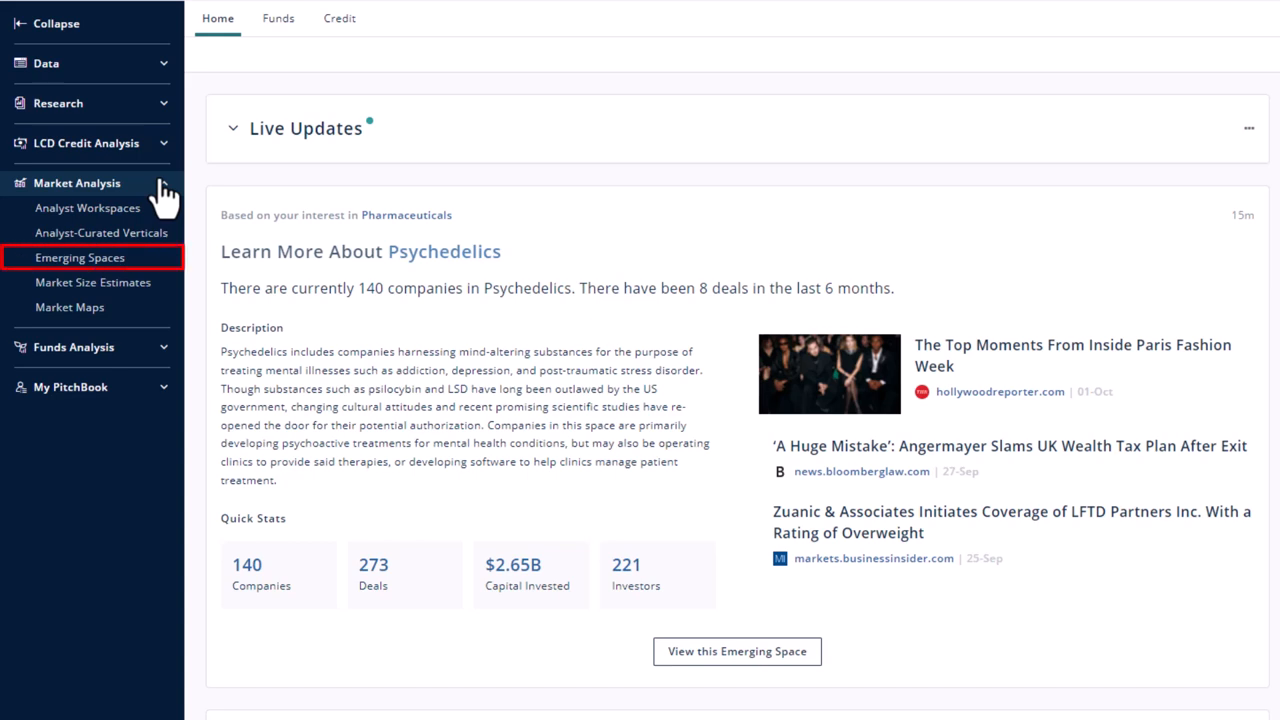
# Collapse Market Analysis and build a custom People screen showing 2,509,138 active-position people
pyautogui.click(77, 182)
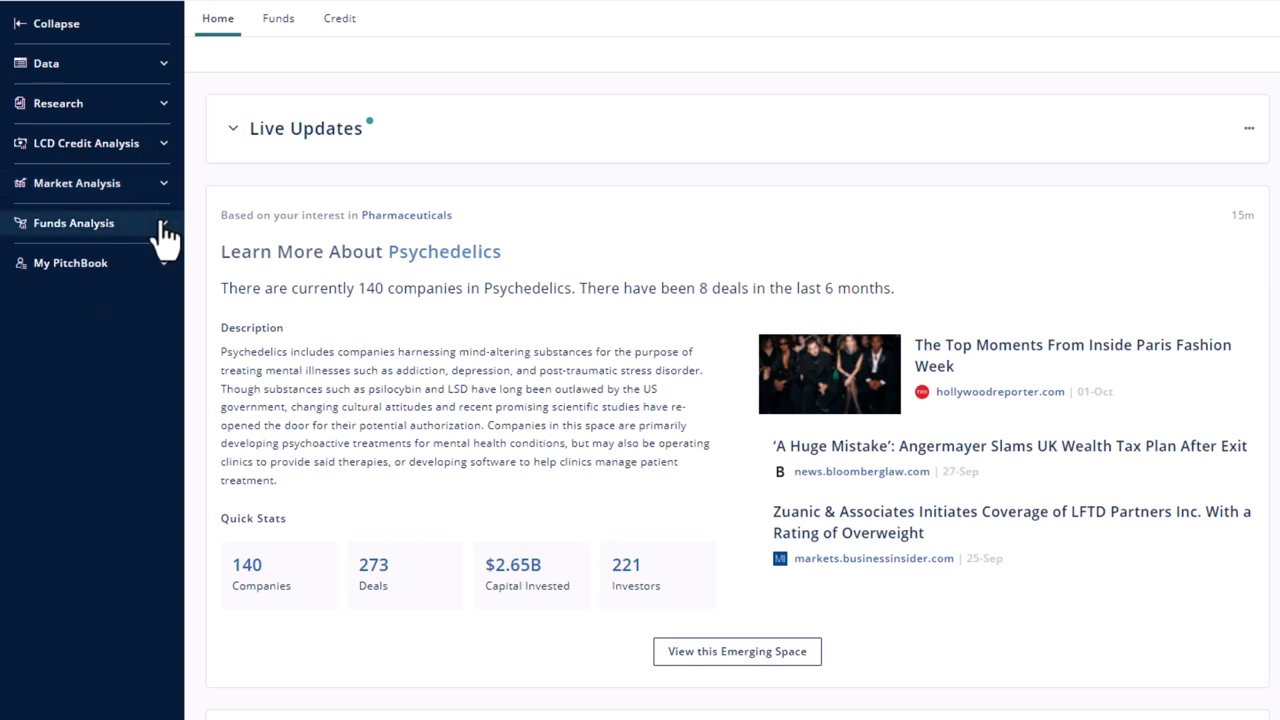
pyautogui.click(70, 263)
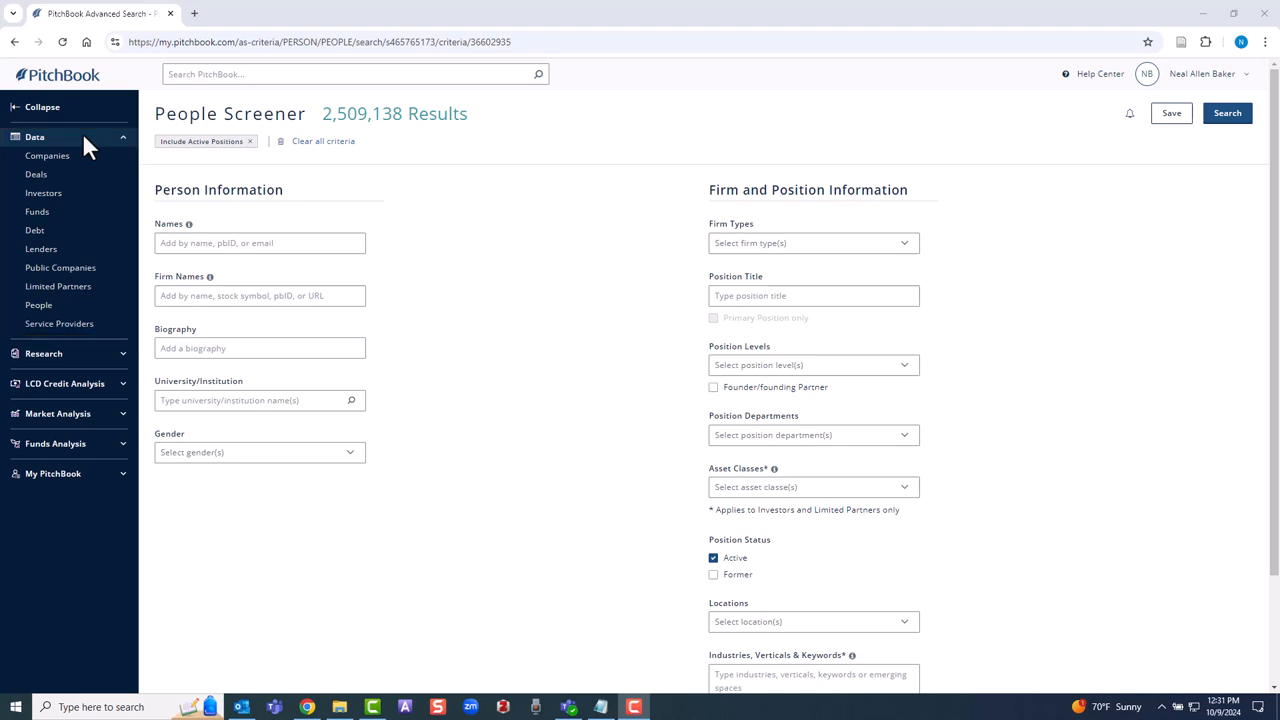
# Build another custom People screen from the Data > People menu
pyautogui.click(38, 304)
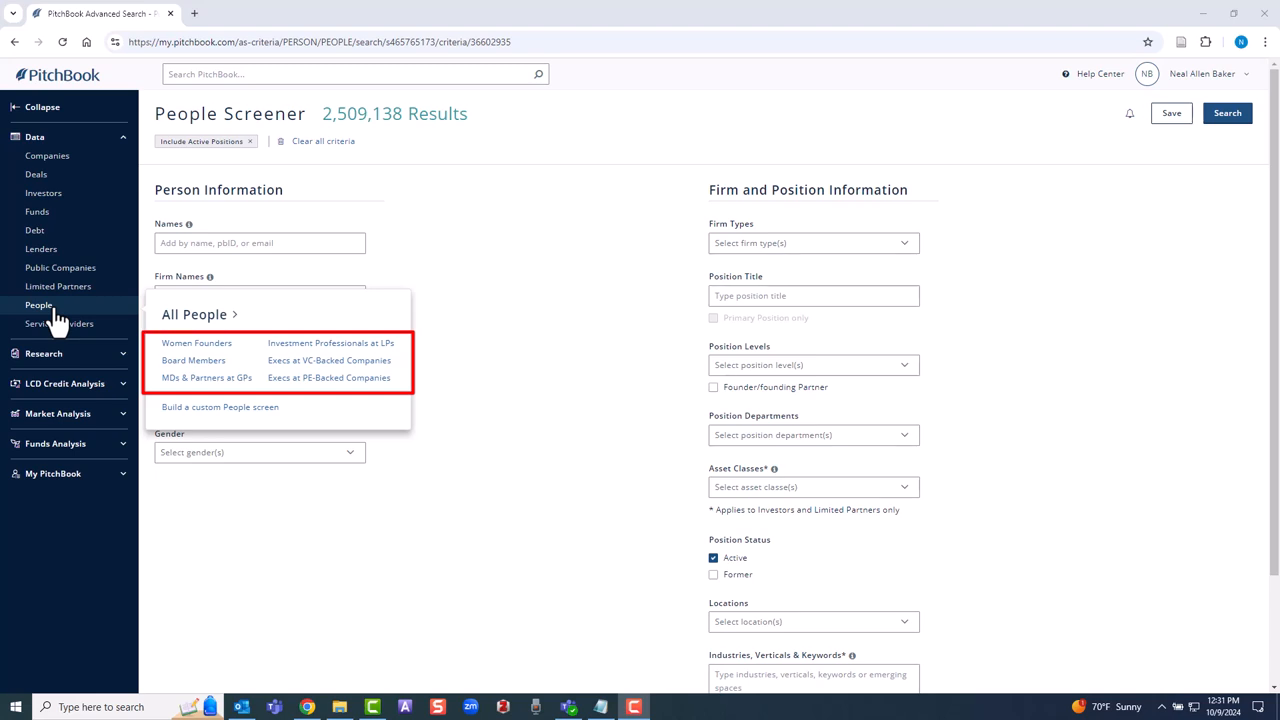
pyautogui.moveTo(200, 400)
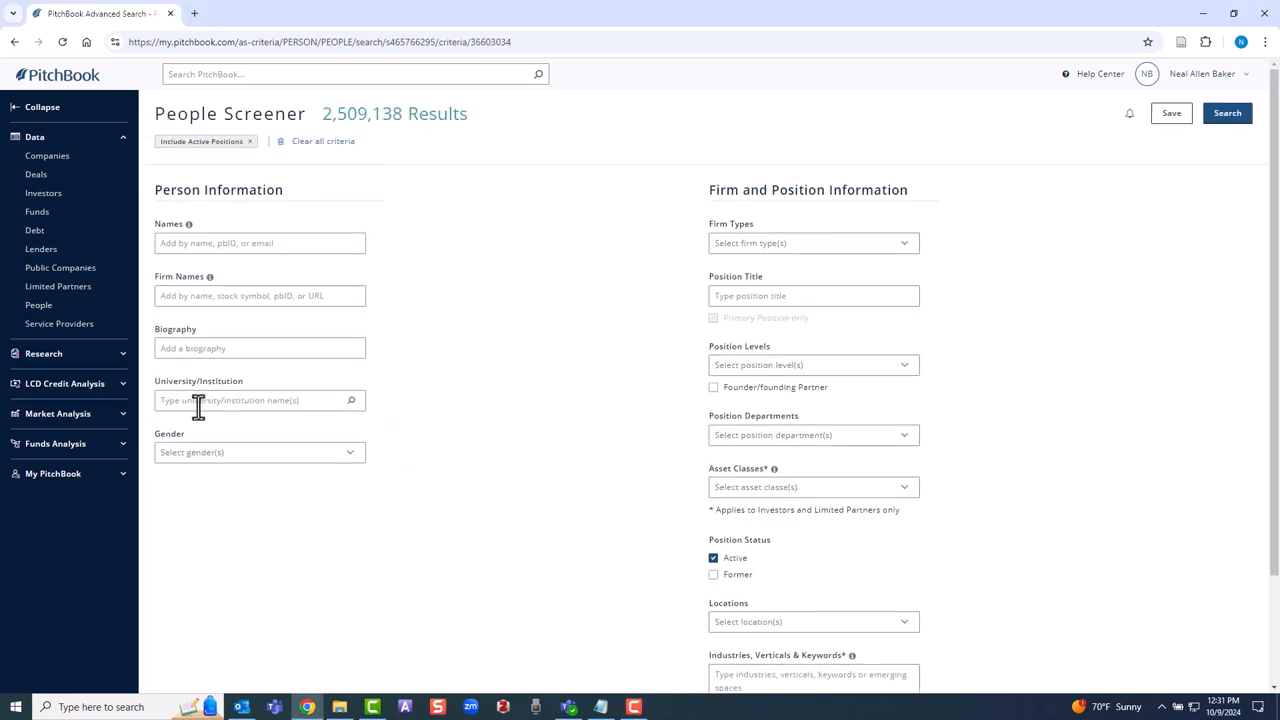
# Filter people to Purdue University, West Lafayette, female, United States, and search
pyautogui.write('Purdue u')
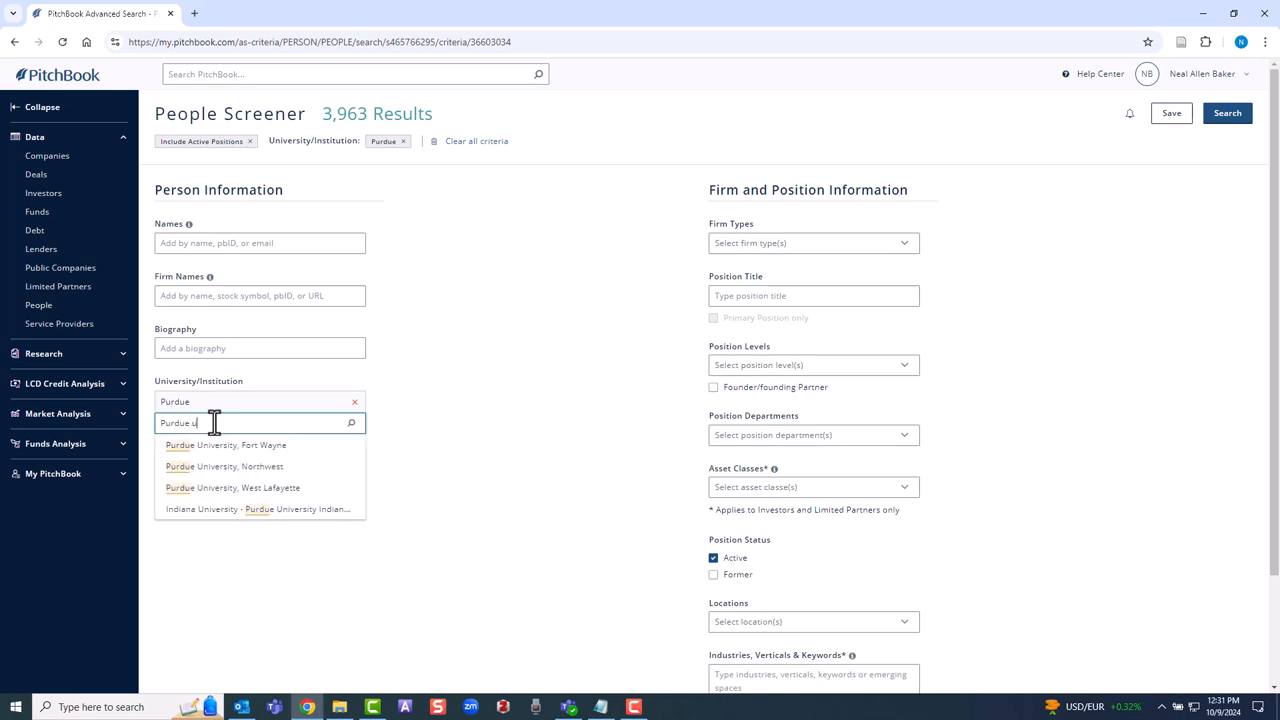
pyautogui.click(232, 487)
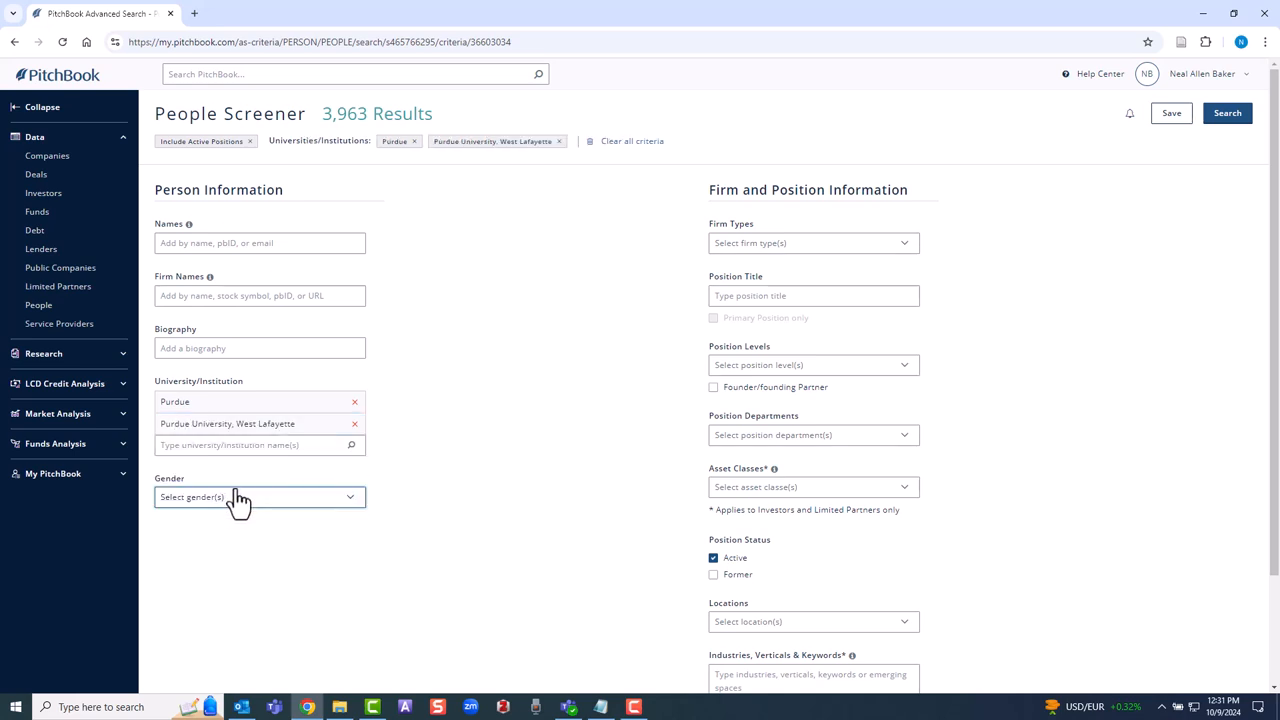
pyautogui.moveTo(248, 514)
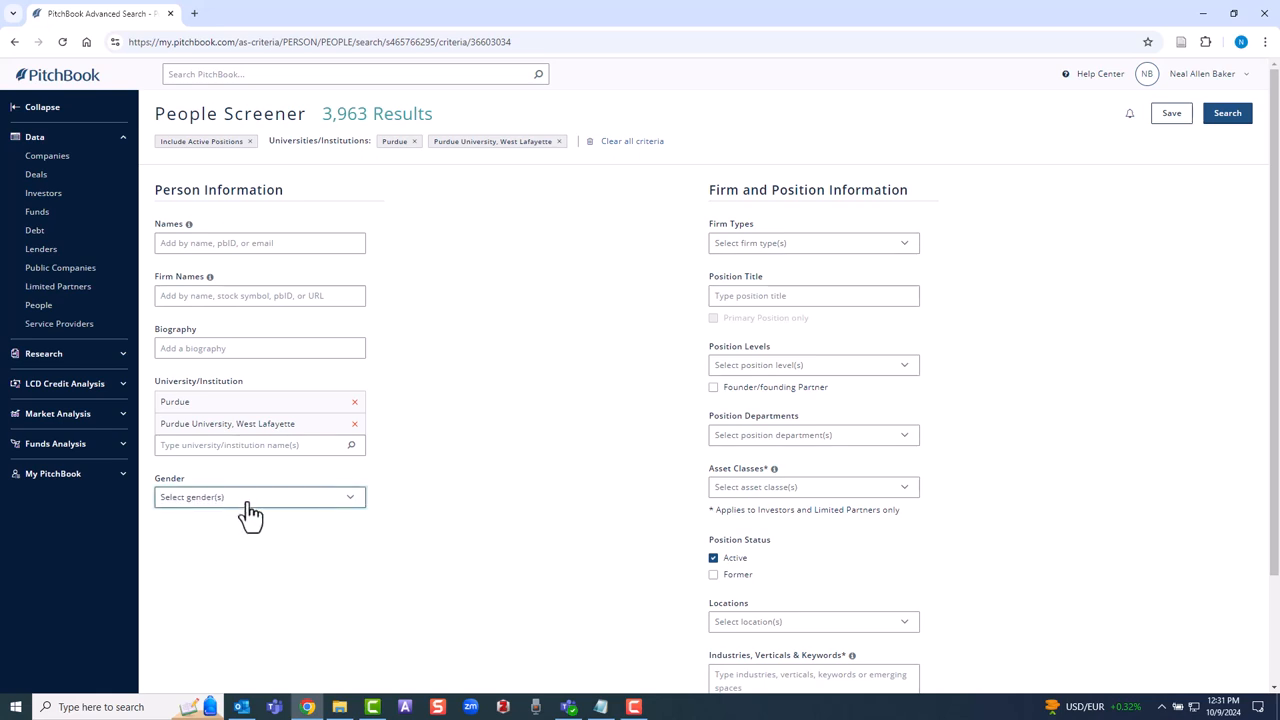
pyautogui.click(259, 497)
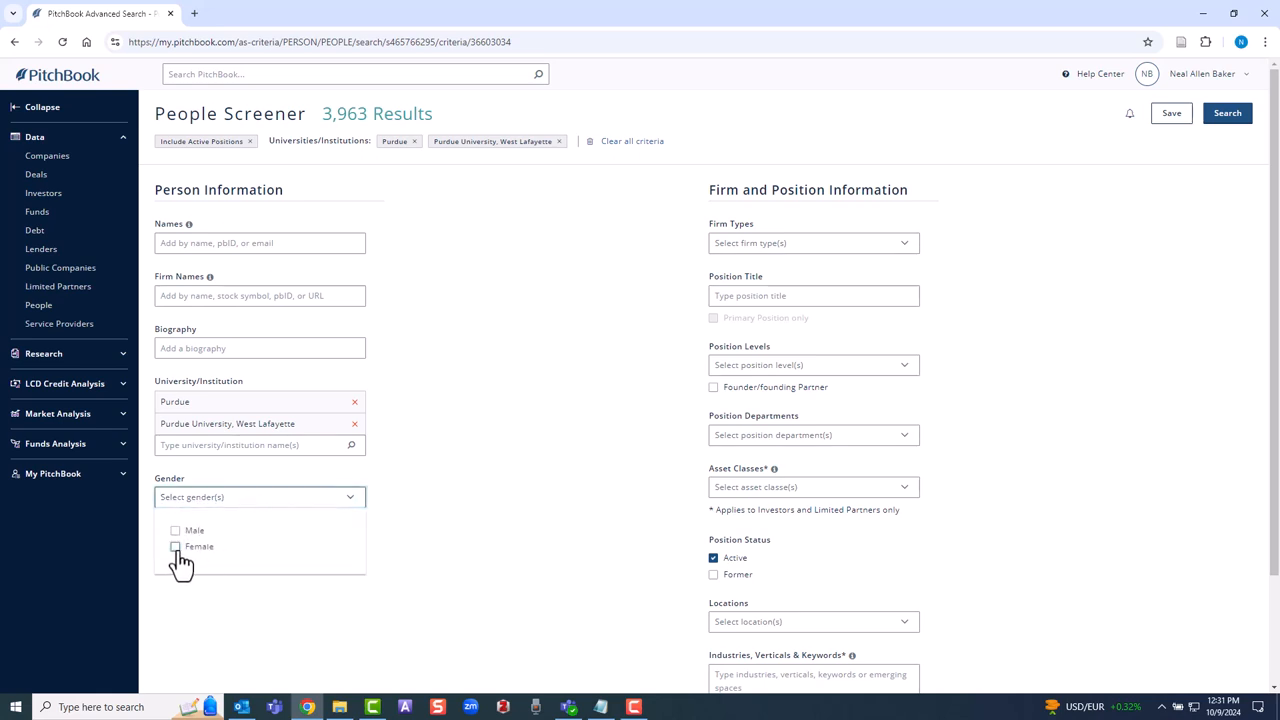
pyautogui.click(175, 546)
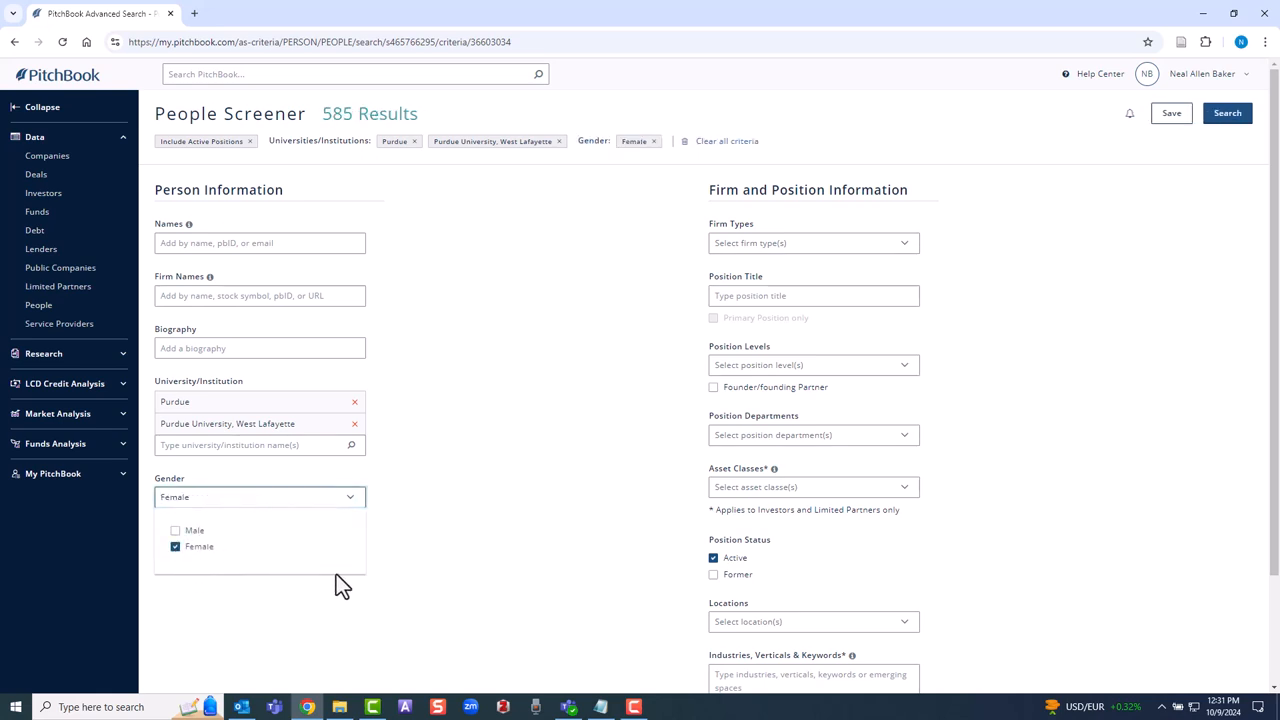
pyautogui.moveTo(735, 640)
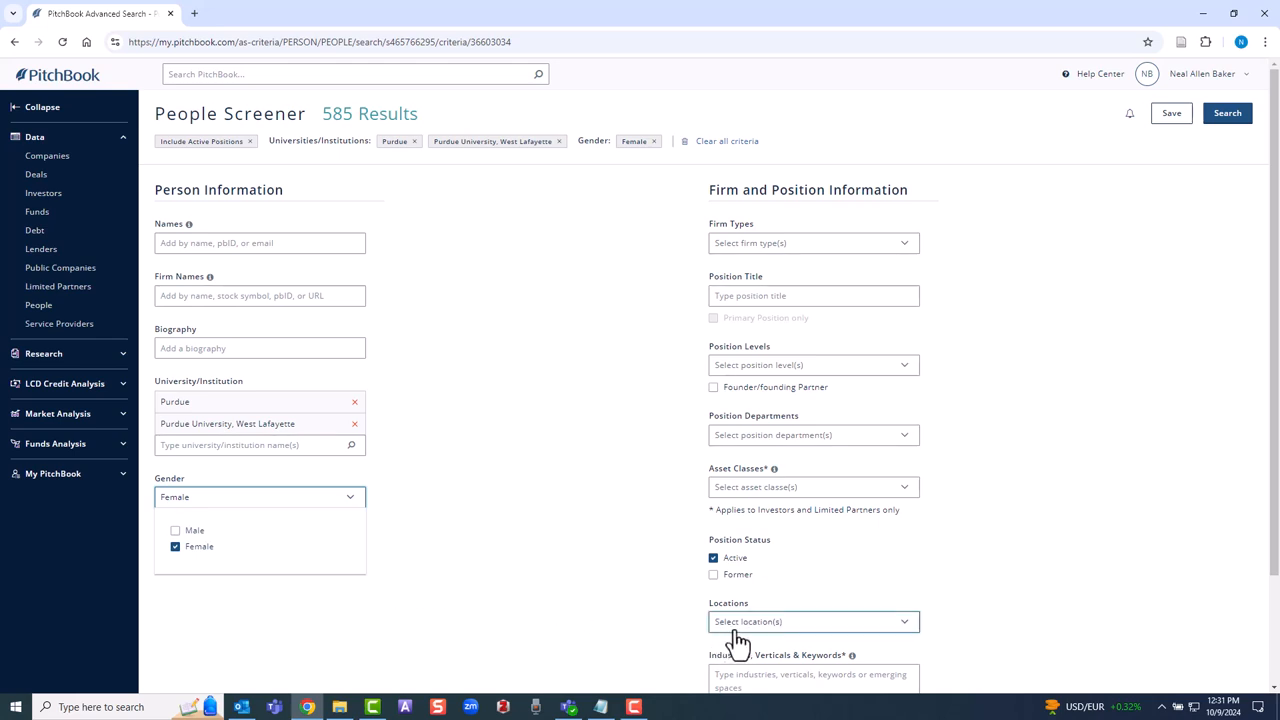
pyautogui.click(810, 621)
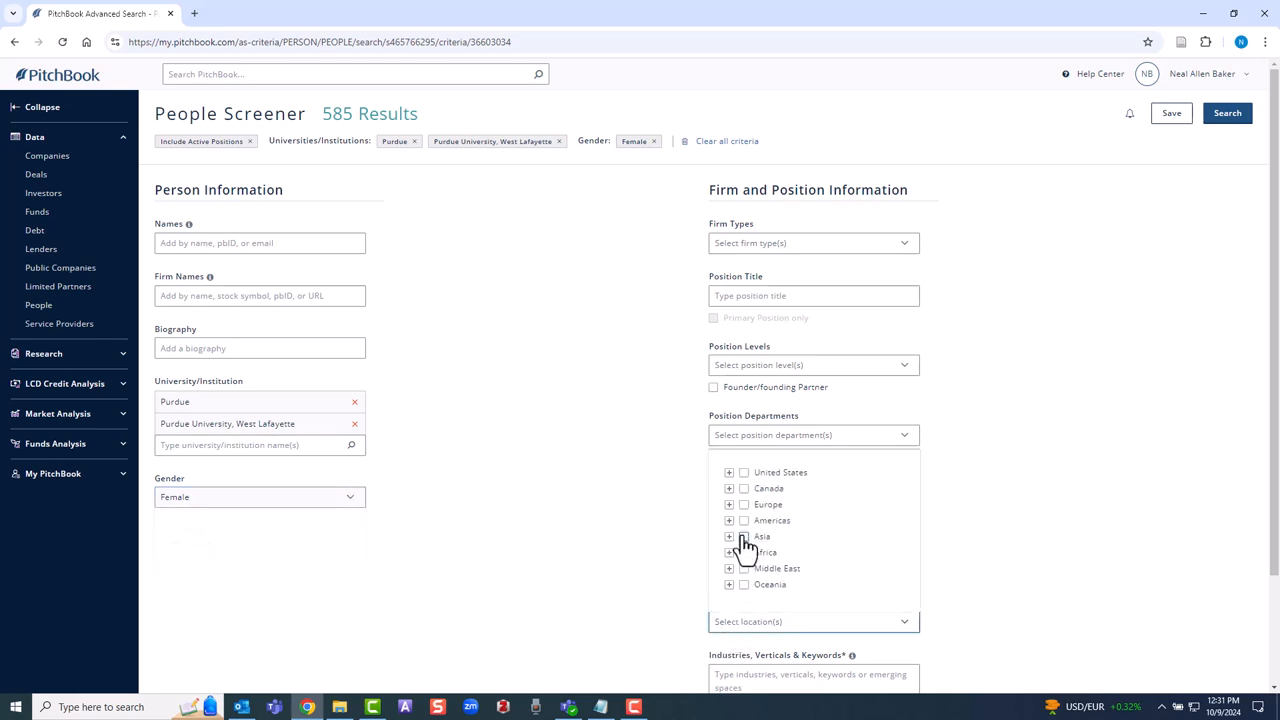
pyautogui.click(744, 472)
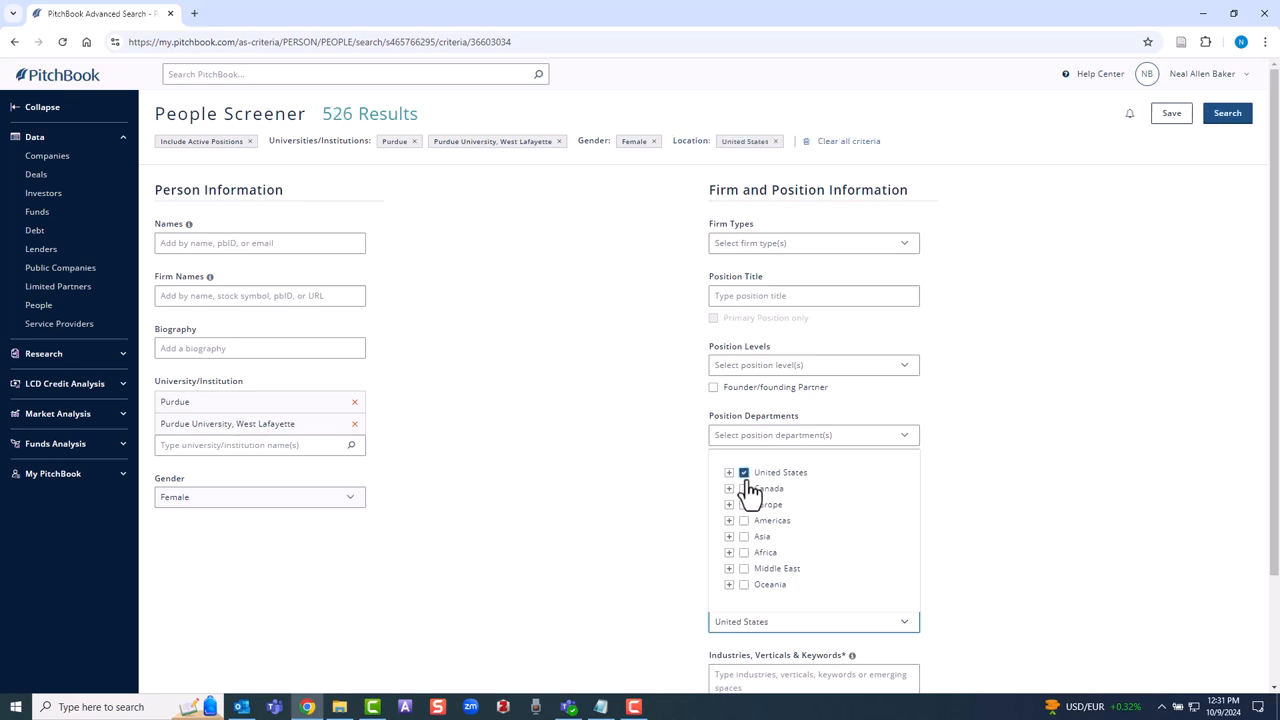
pyautogui.moveTo(1237, 161)
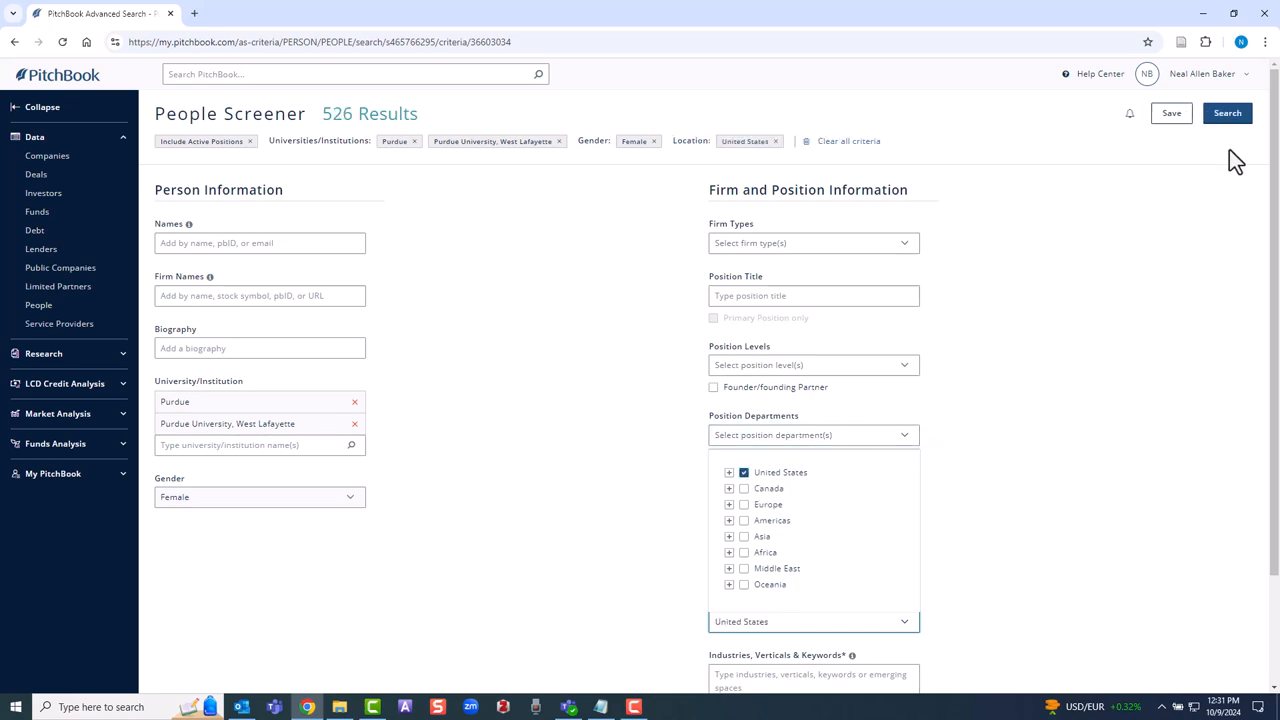
pyautogui.click(1226, 113)
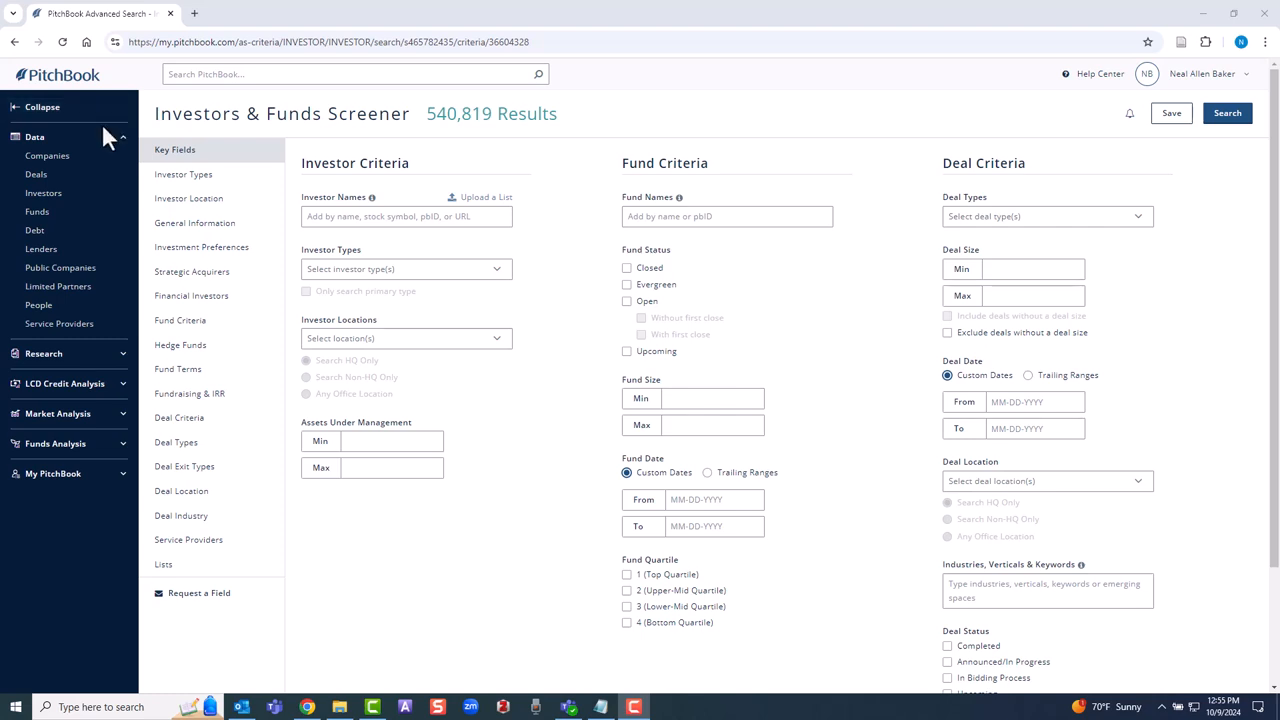
# Build a custom Investors screen from the Data > Investors menu
pyautogui.click(43, 193)
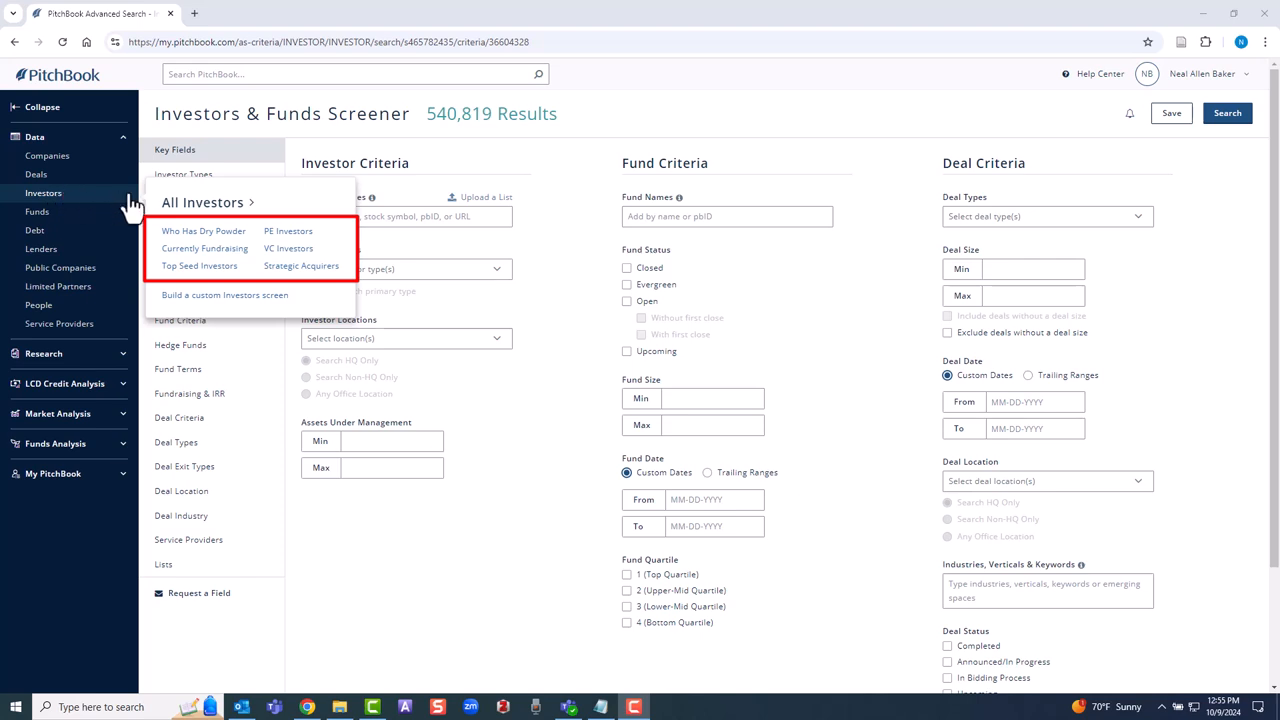
pyautogui.moveTo(218, 300)
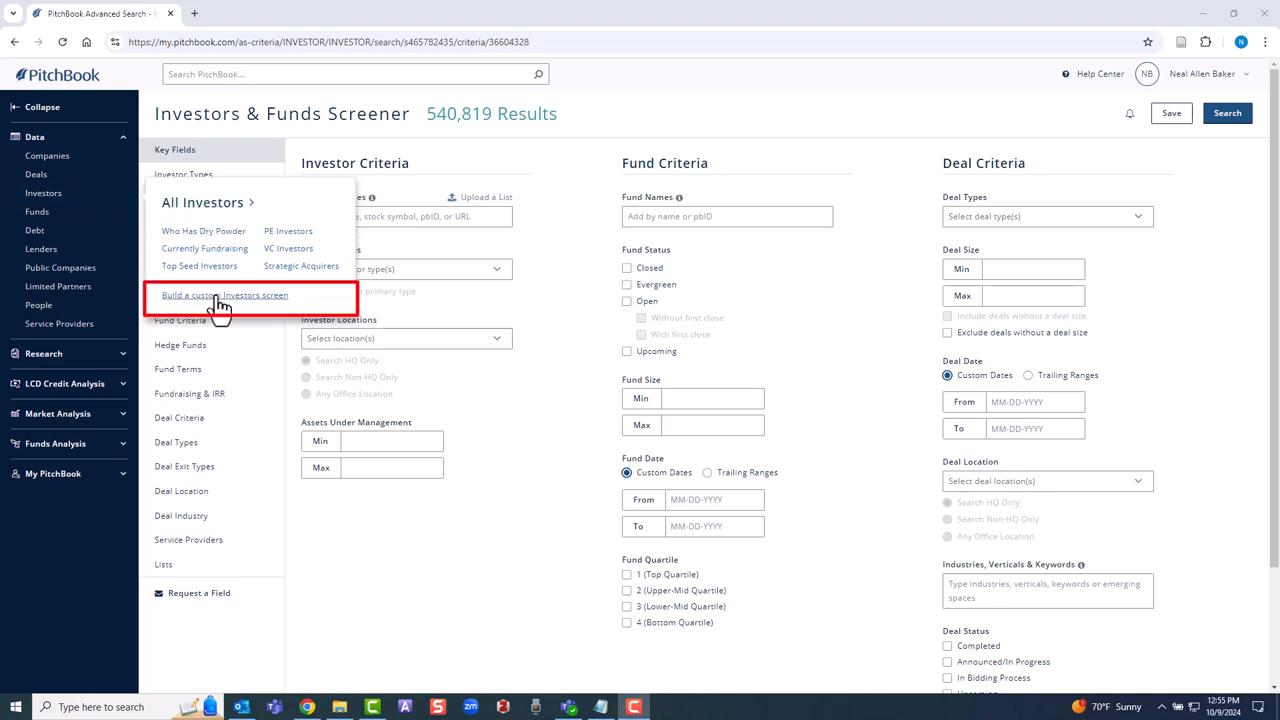
pyautogui.click(224, 295)
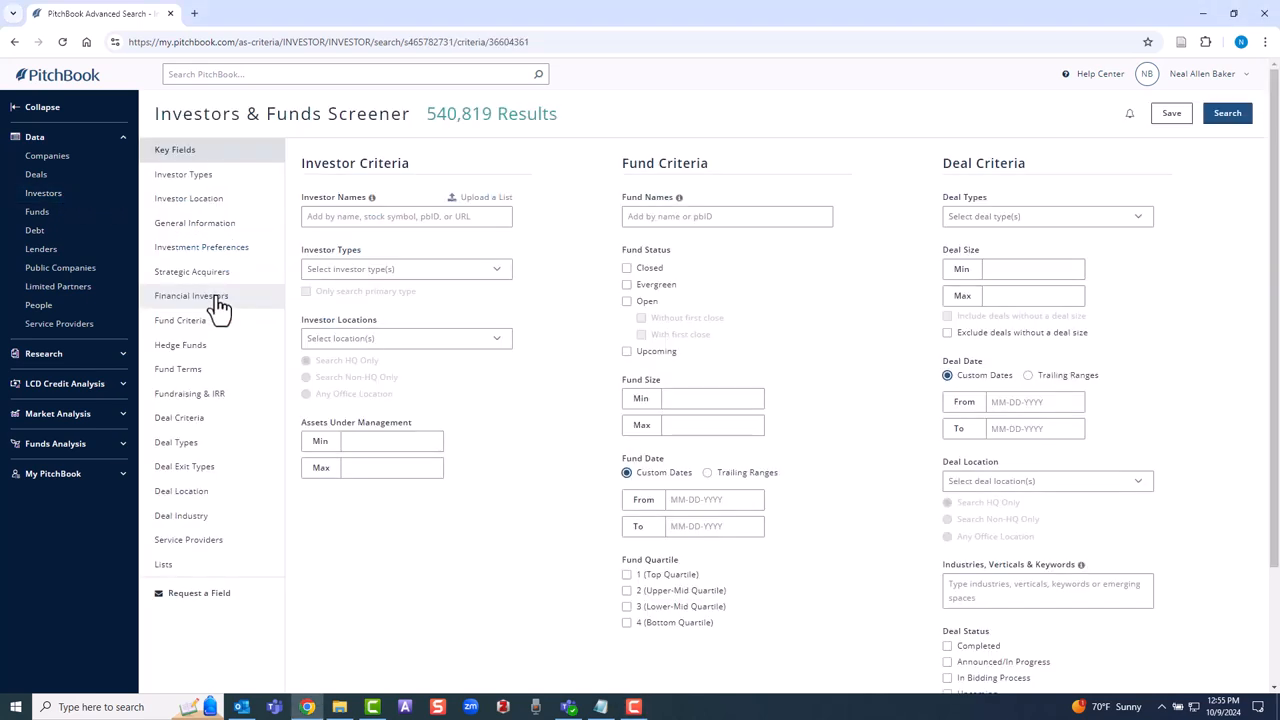
# Screen for Private Equity investors in Quebec with Healthcare industry, then search
pyautogui.click(405, 269)
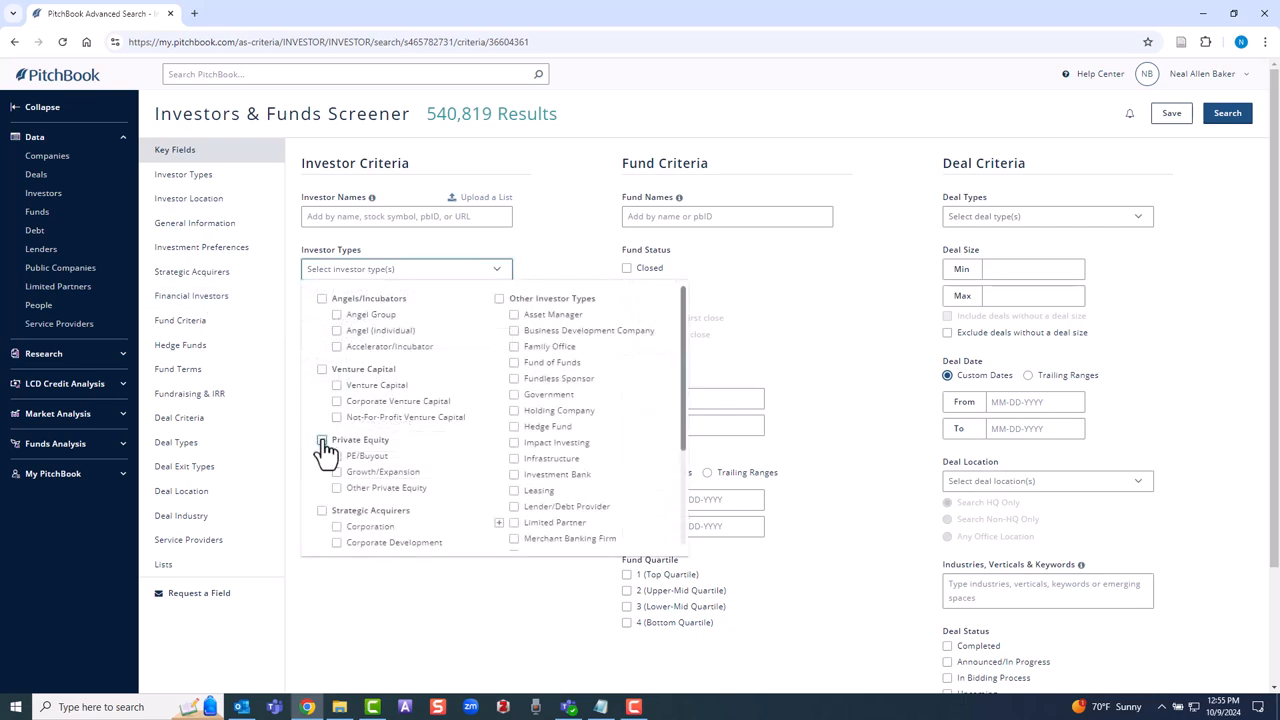
pyautogui.click(322, 440)
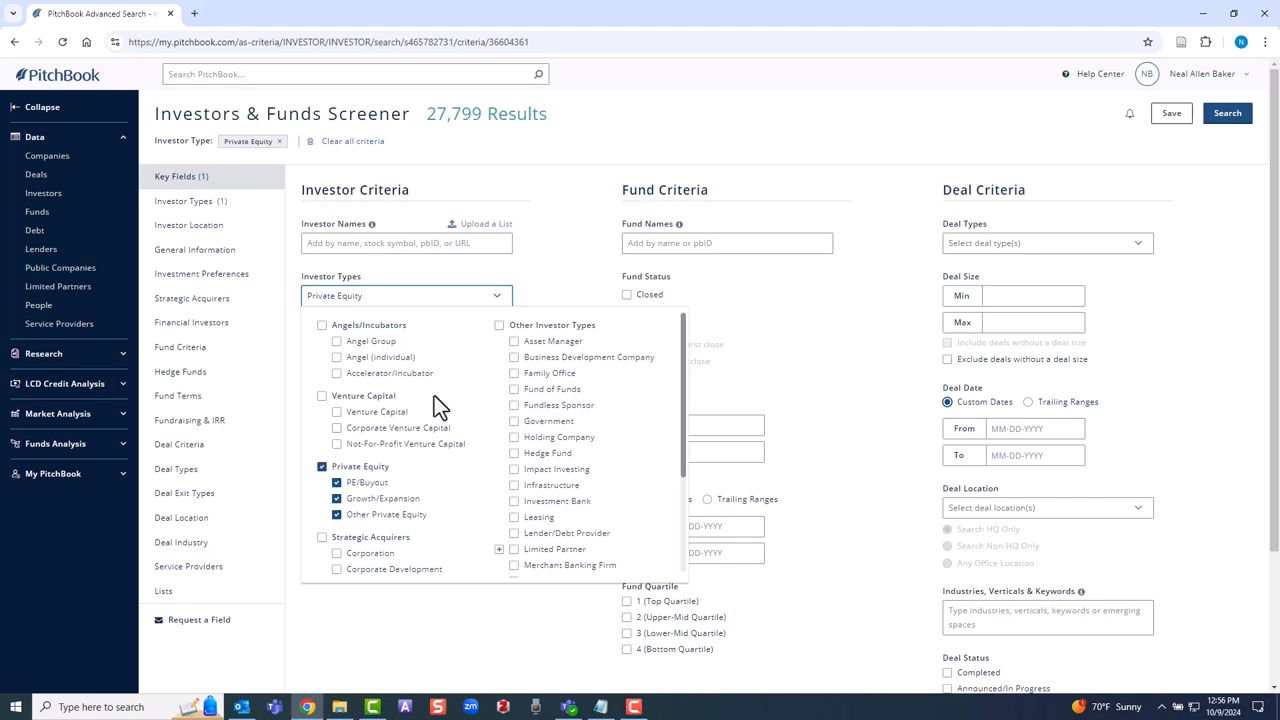
pyautogui.click(560, 305)
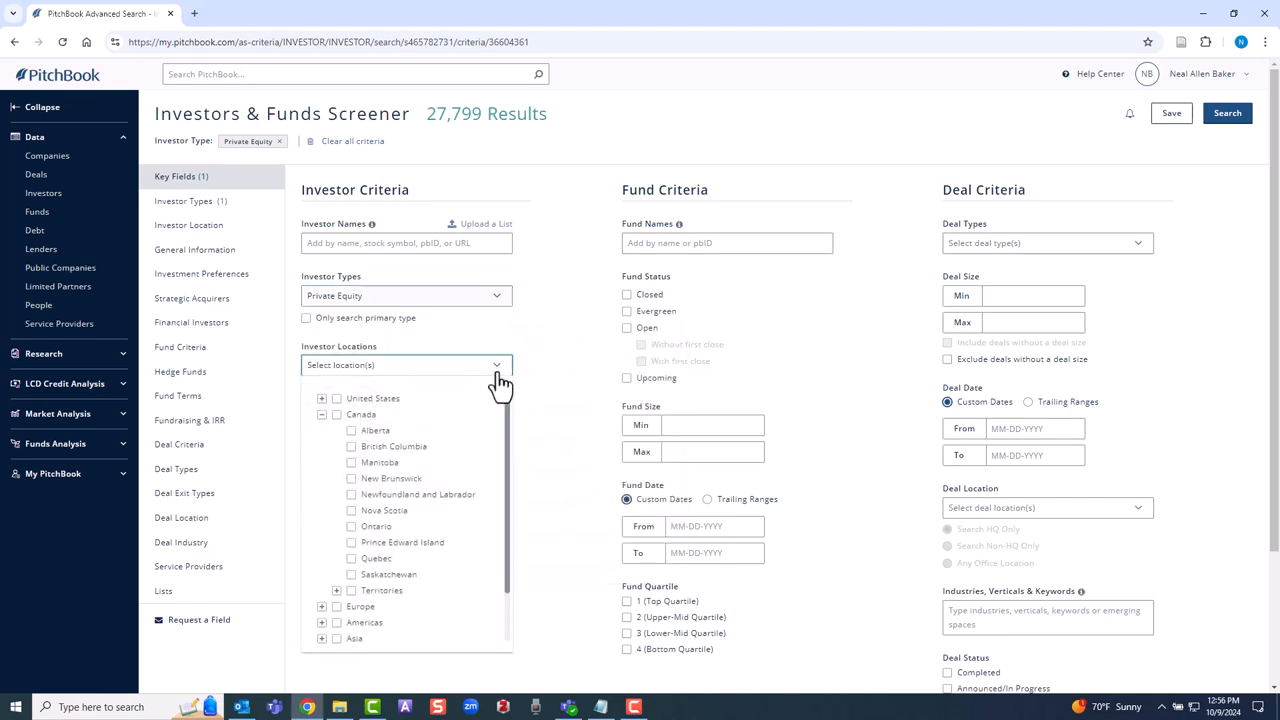
pyautogui.moveTo(385, 550)
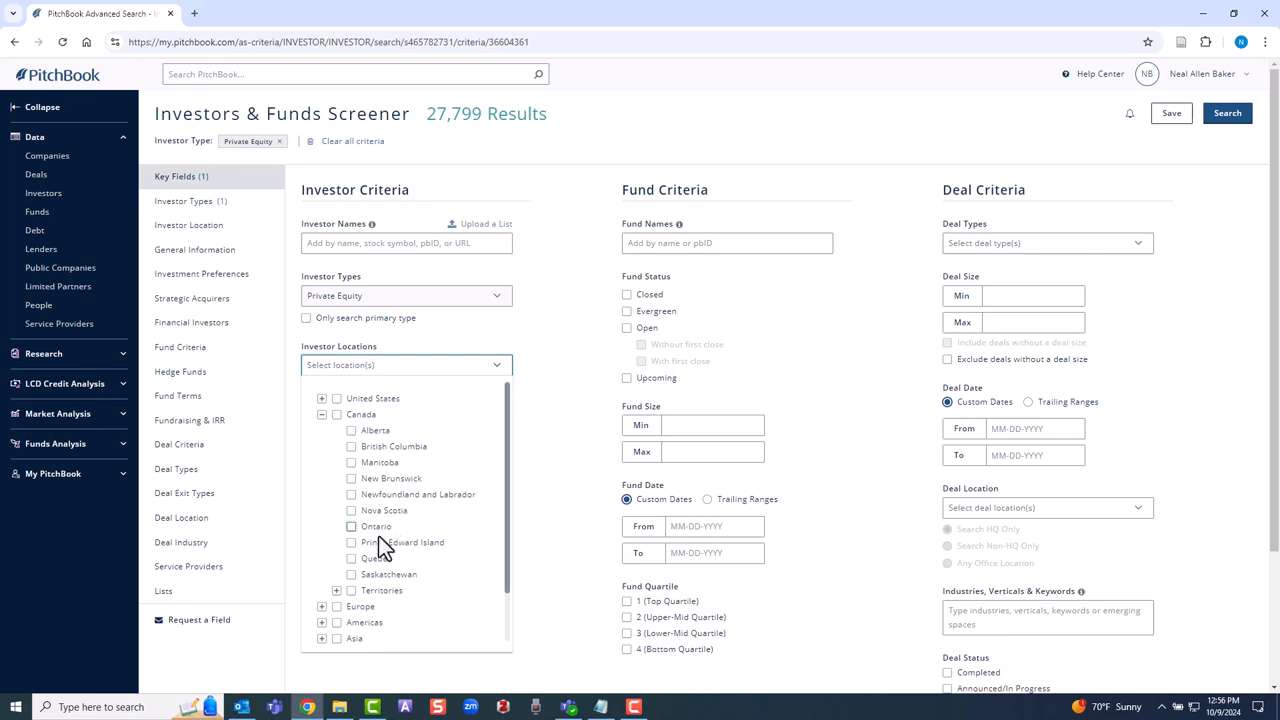
pyautogui.click(351, 558)
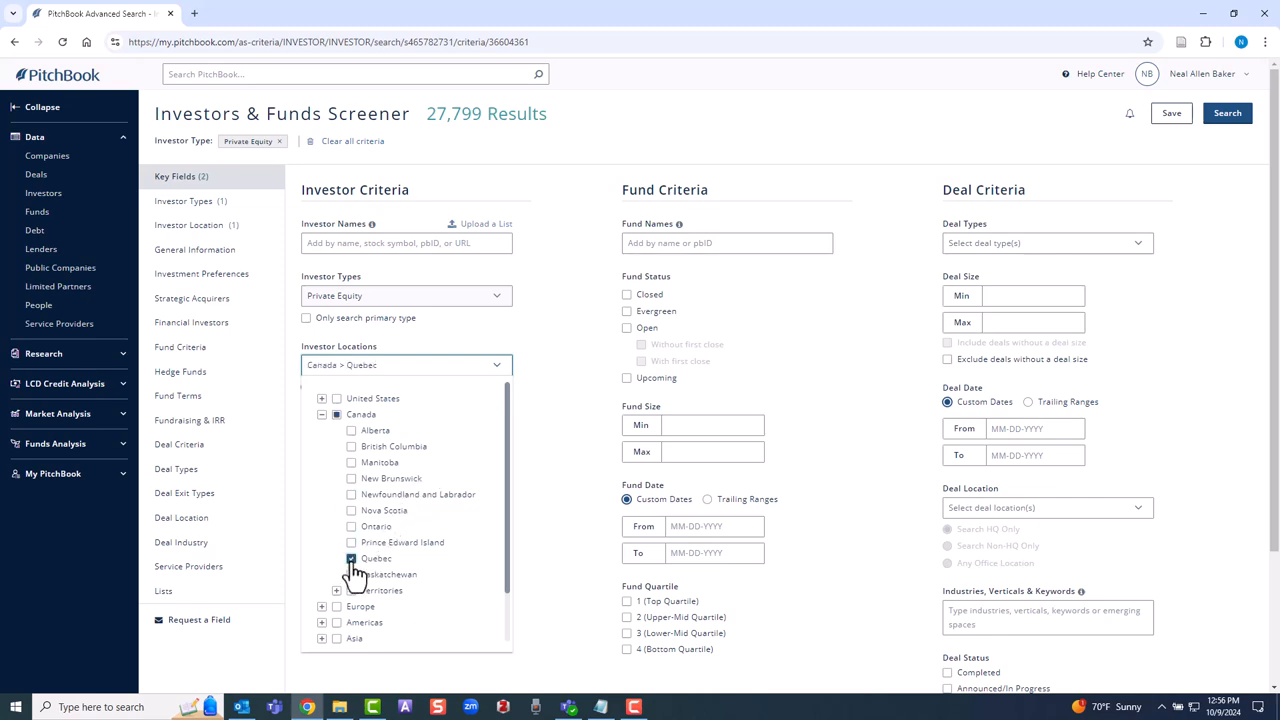
pyautogui.click(351, 558)
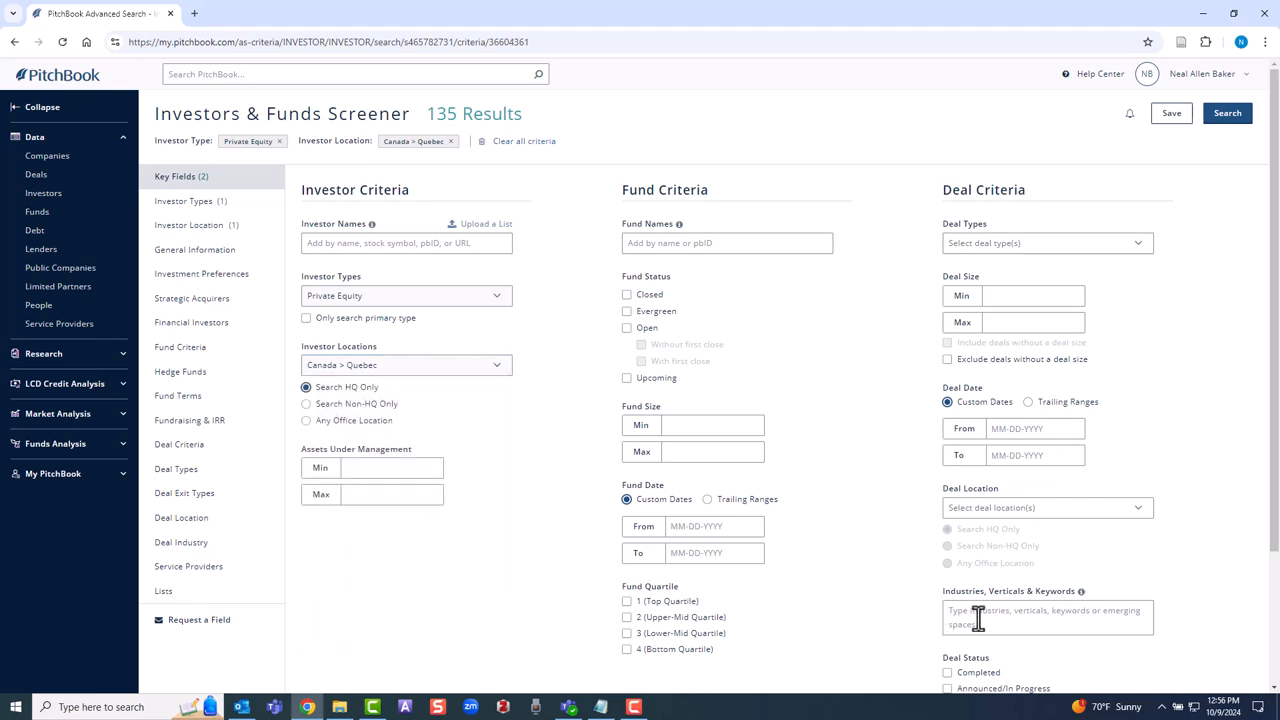
pyautogui.click(1045, 615)
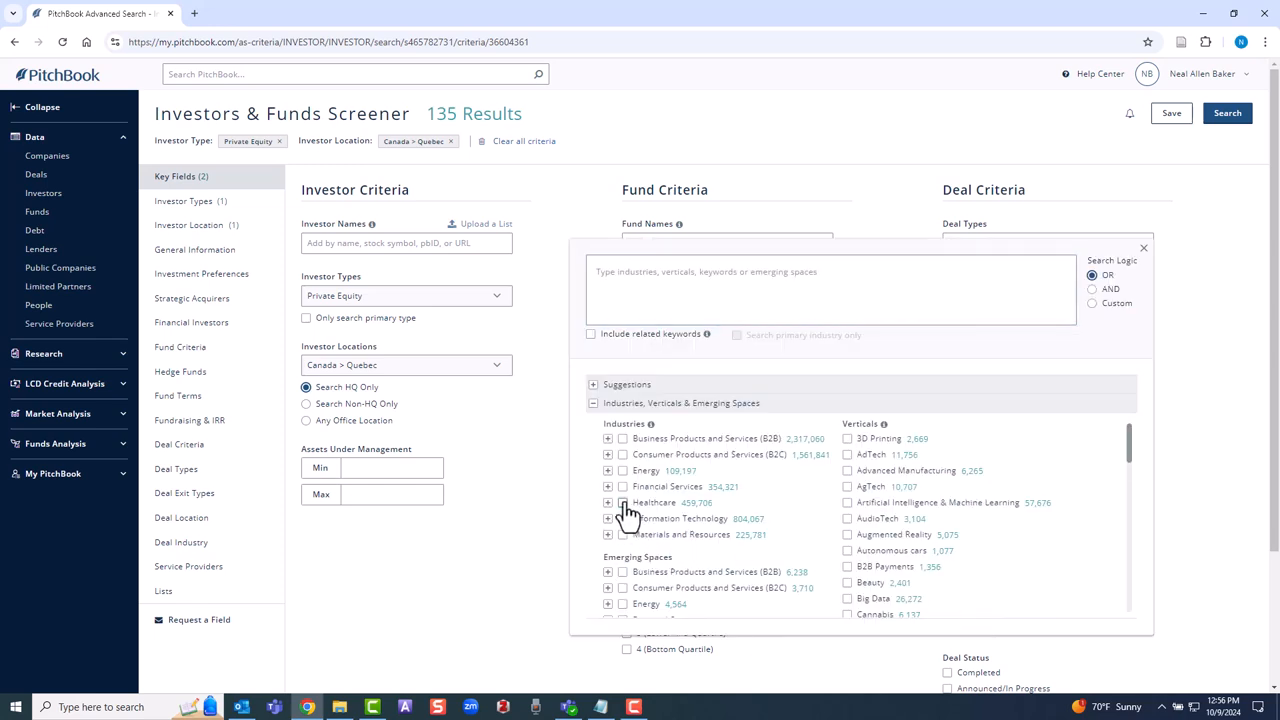
pyautogui.click(623, 502)
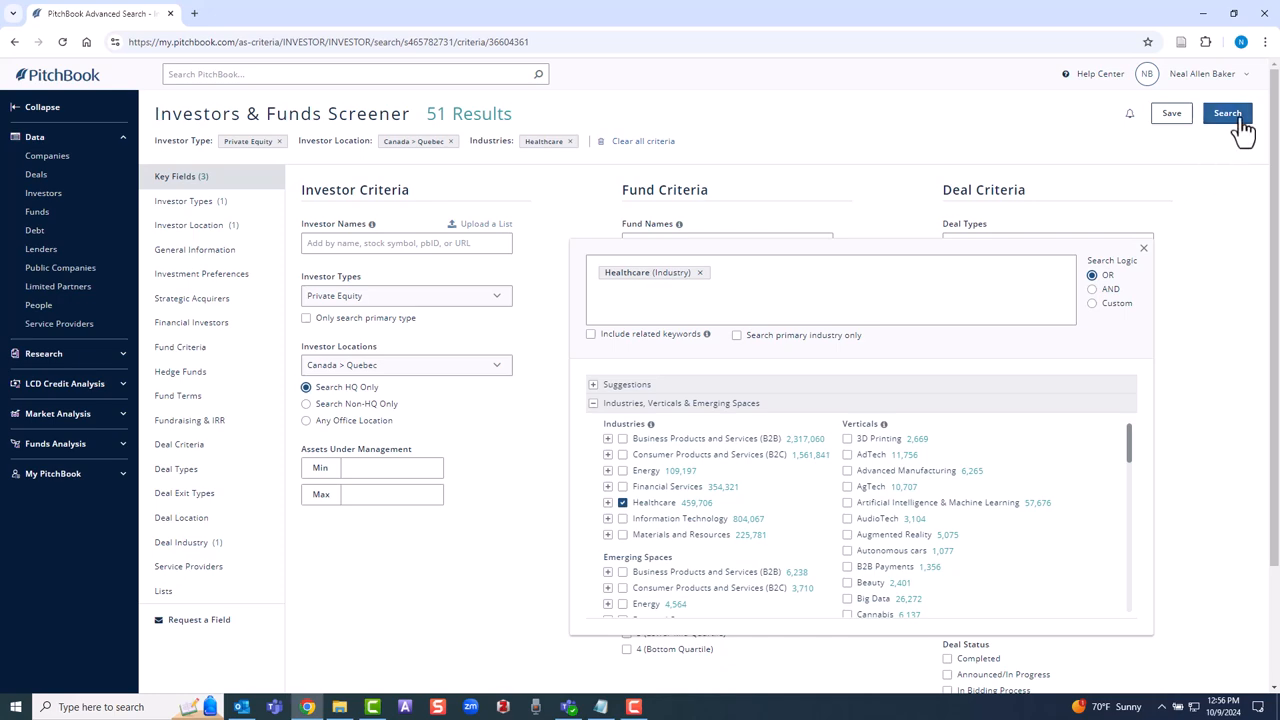
pyautogui.click(1227, 113)
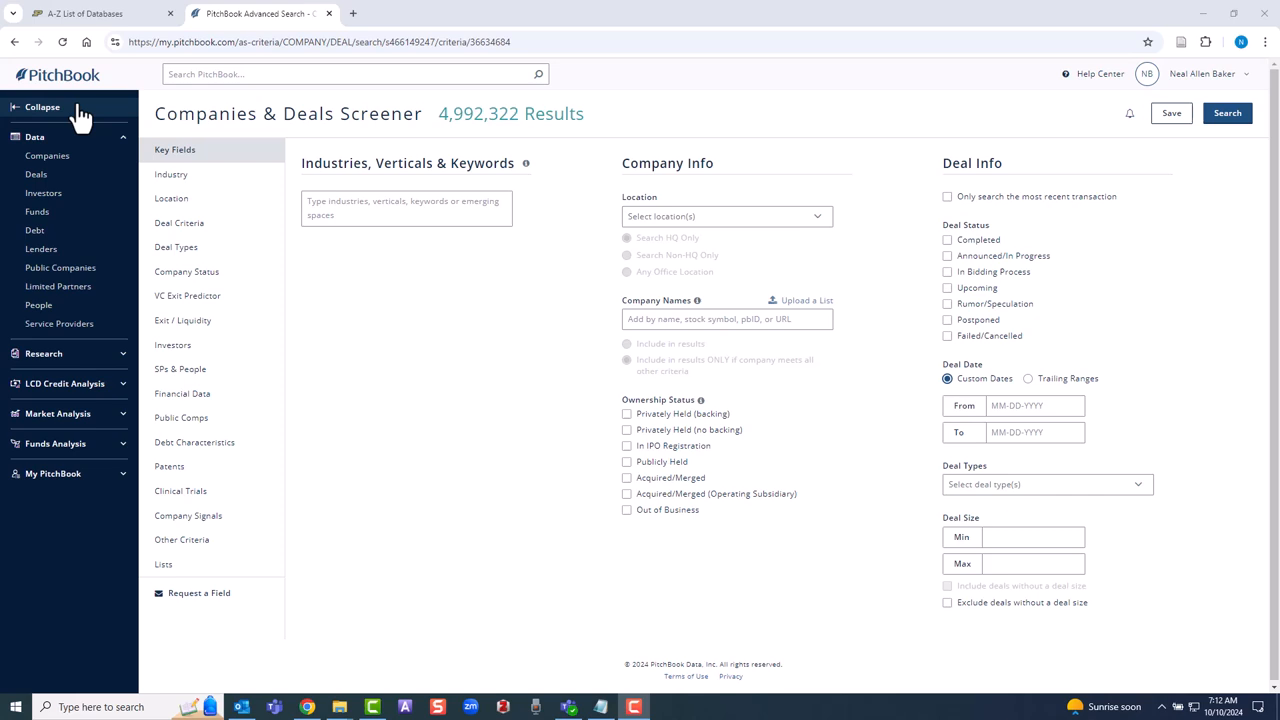
# Build a custom Deals screen from the Data > Deals menu
pyautogui.click(36, 174)
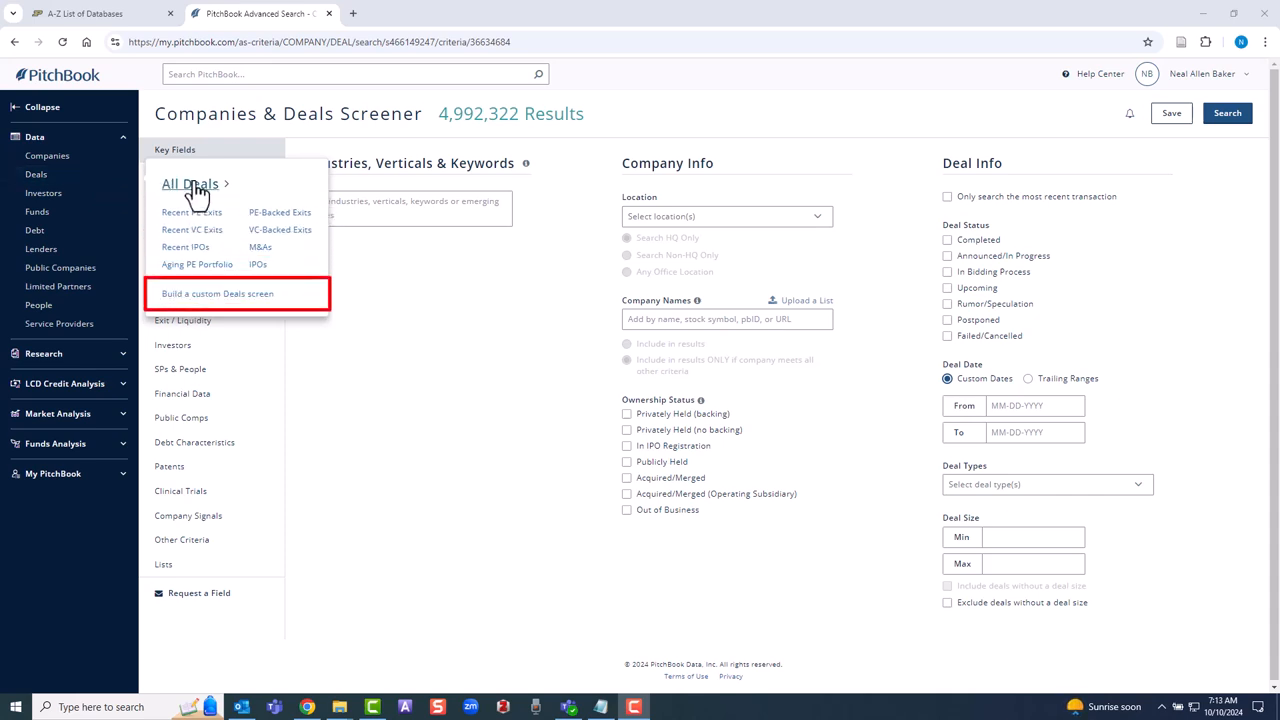
pyautogui.click(217, 293)
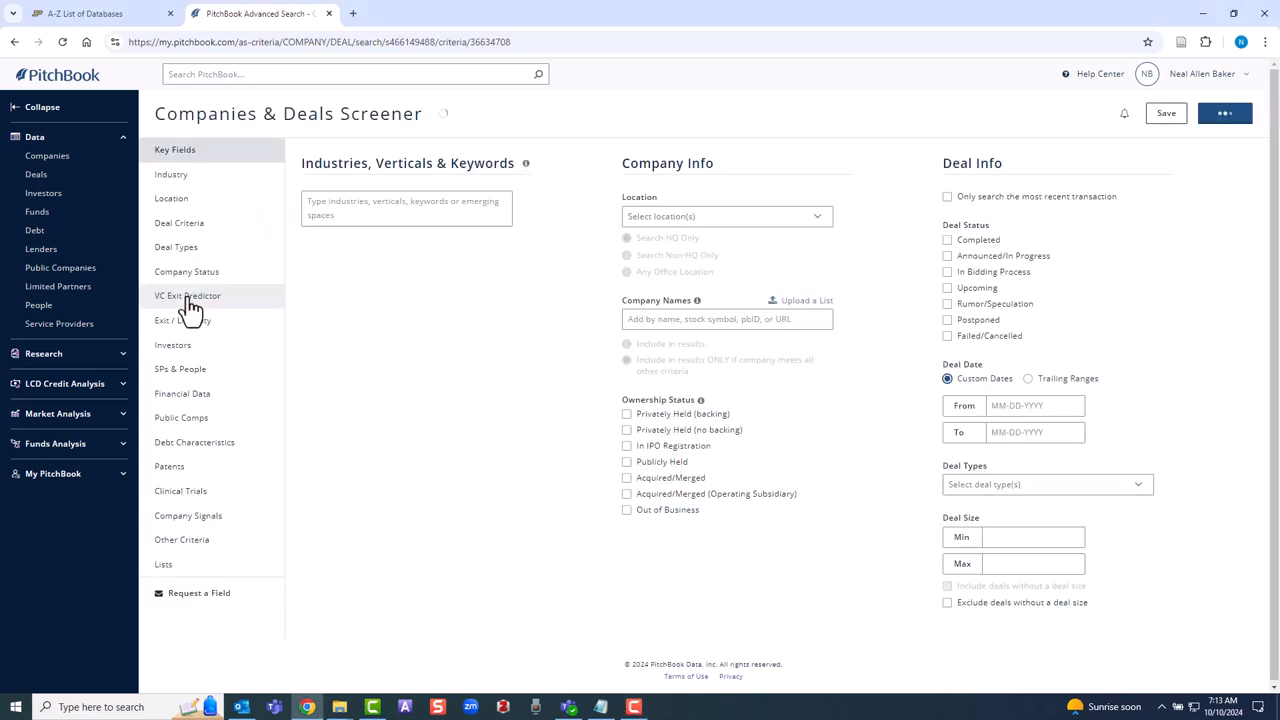
# Include All VC Stages under Deal Types and set company location to Europe
pyautogui.click(176, 247)
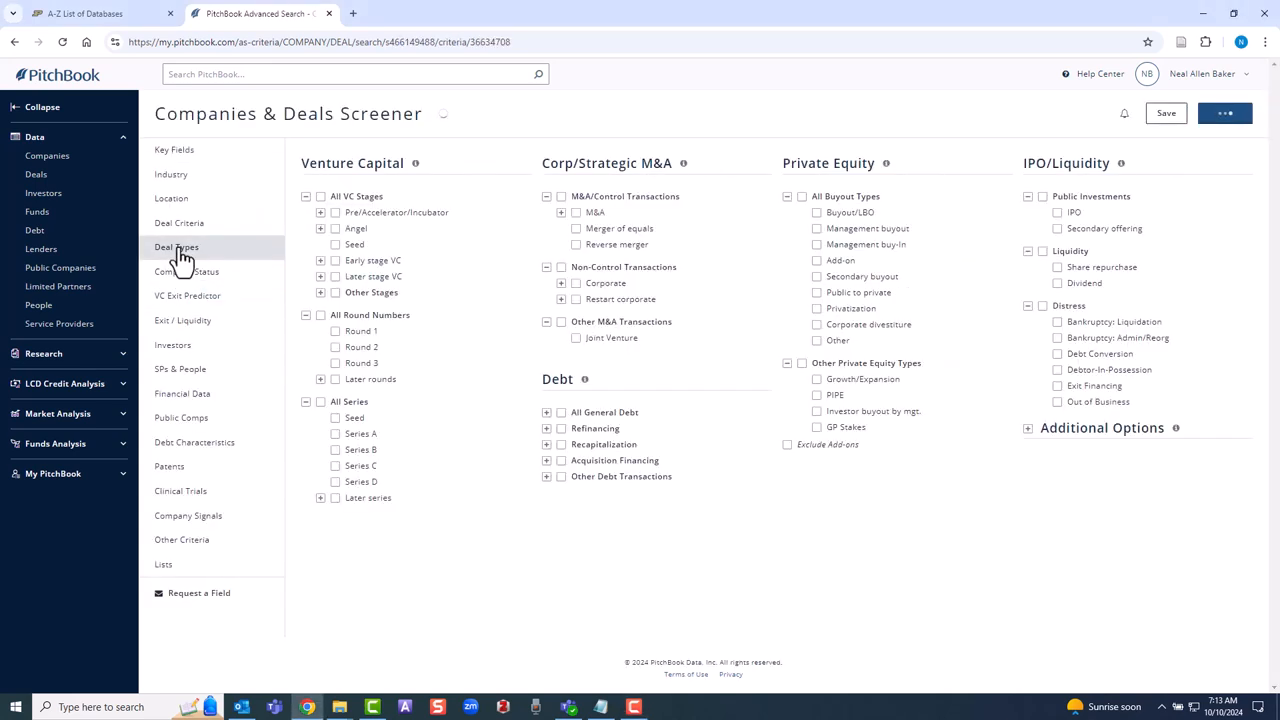
pyautogui.click(176, 247)
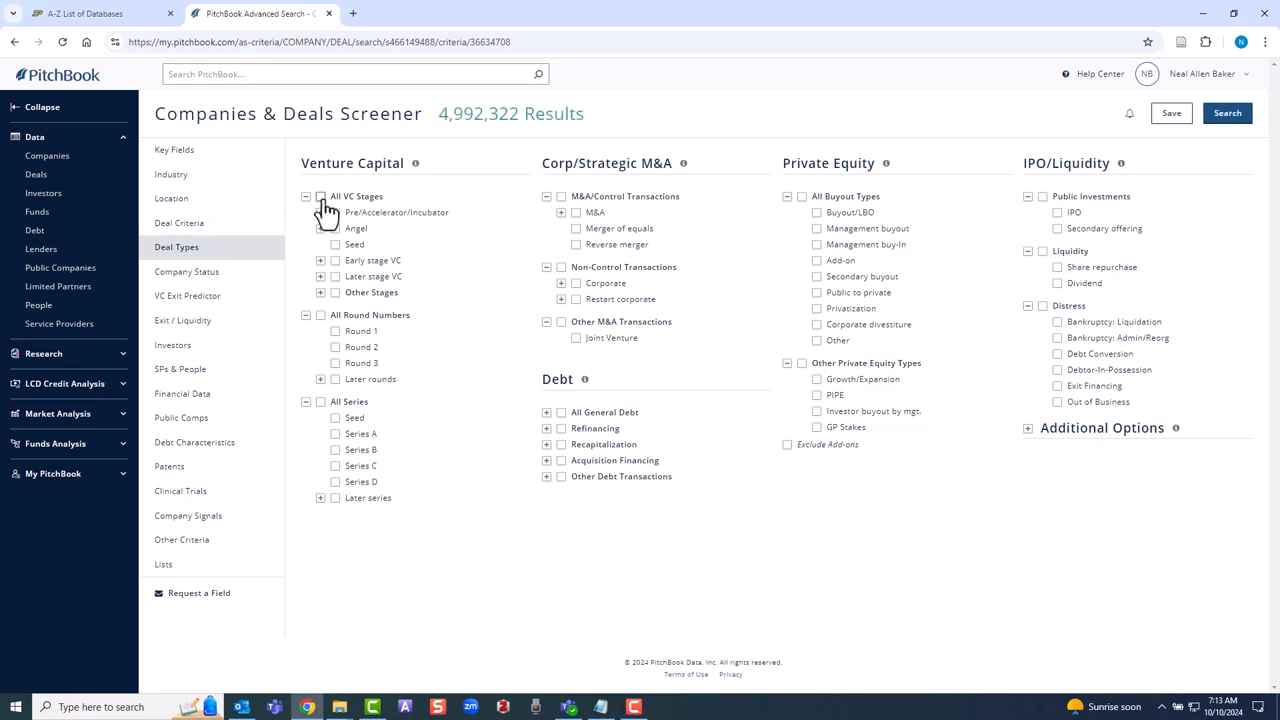
pyautogui.click(320, 196)
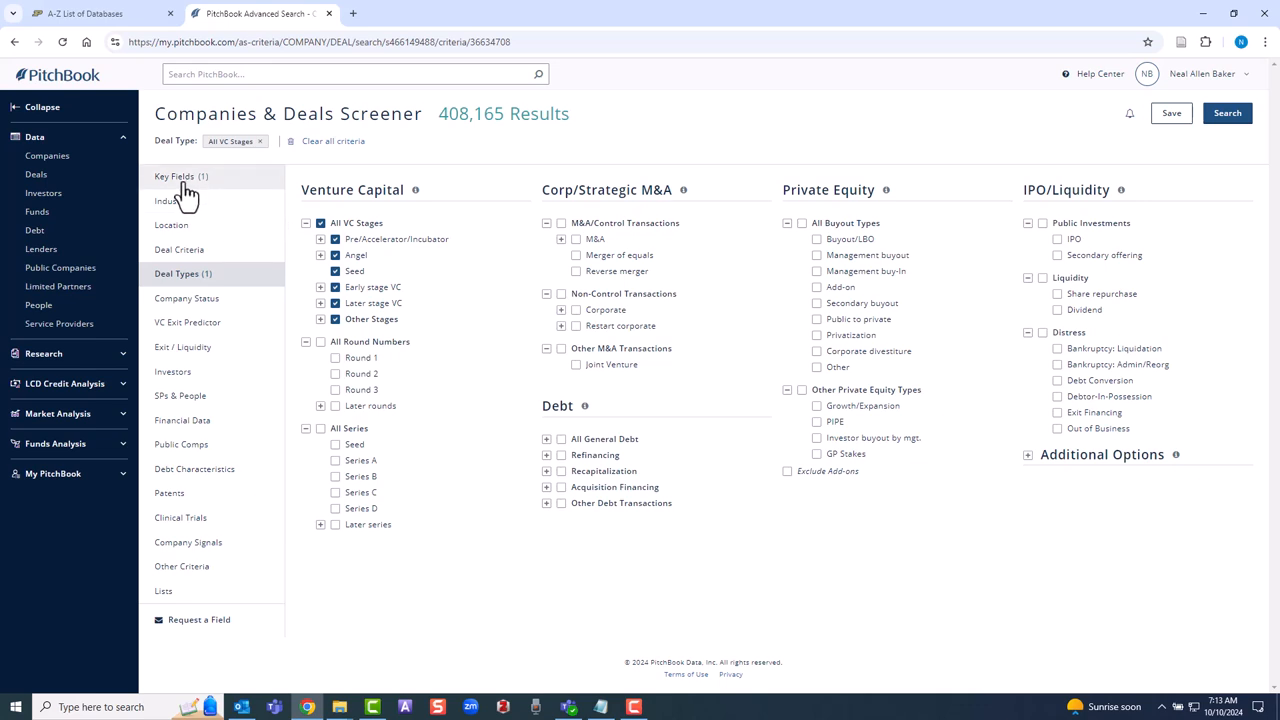
pyautogui.click(175, 176)
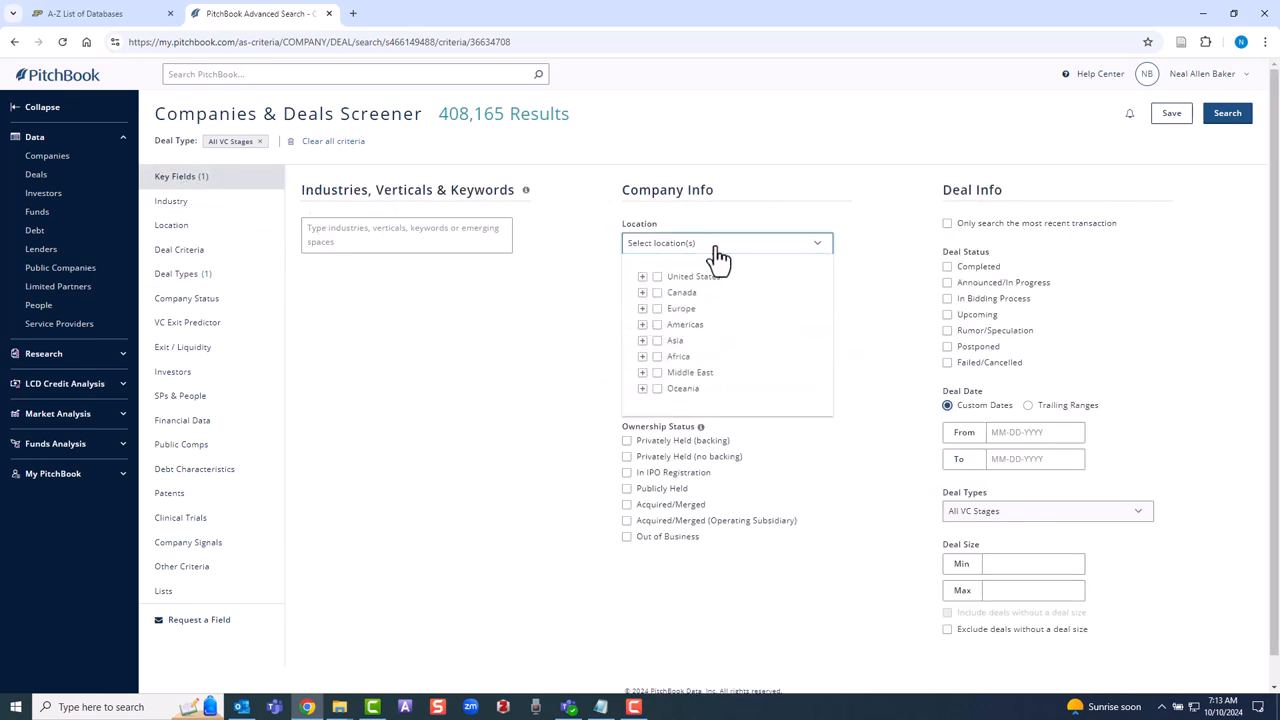
pyautogui.moveTo(655, 315)
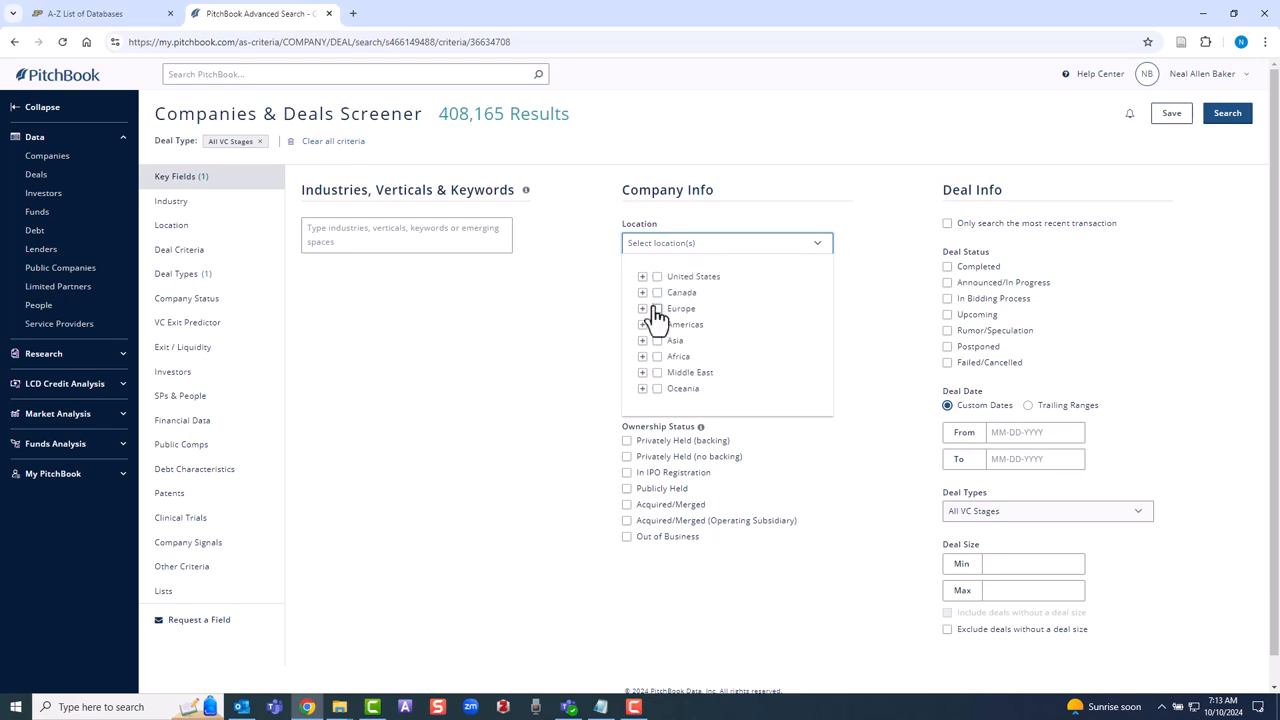
pyautogui.click(657, 308)
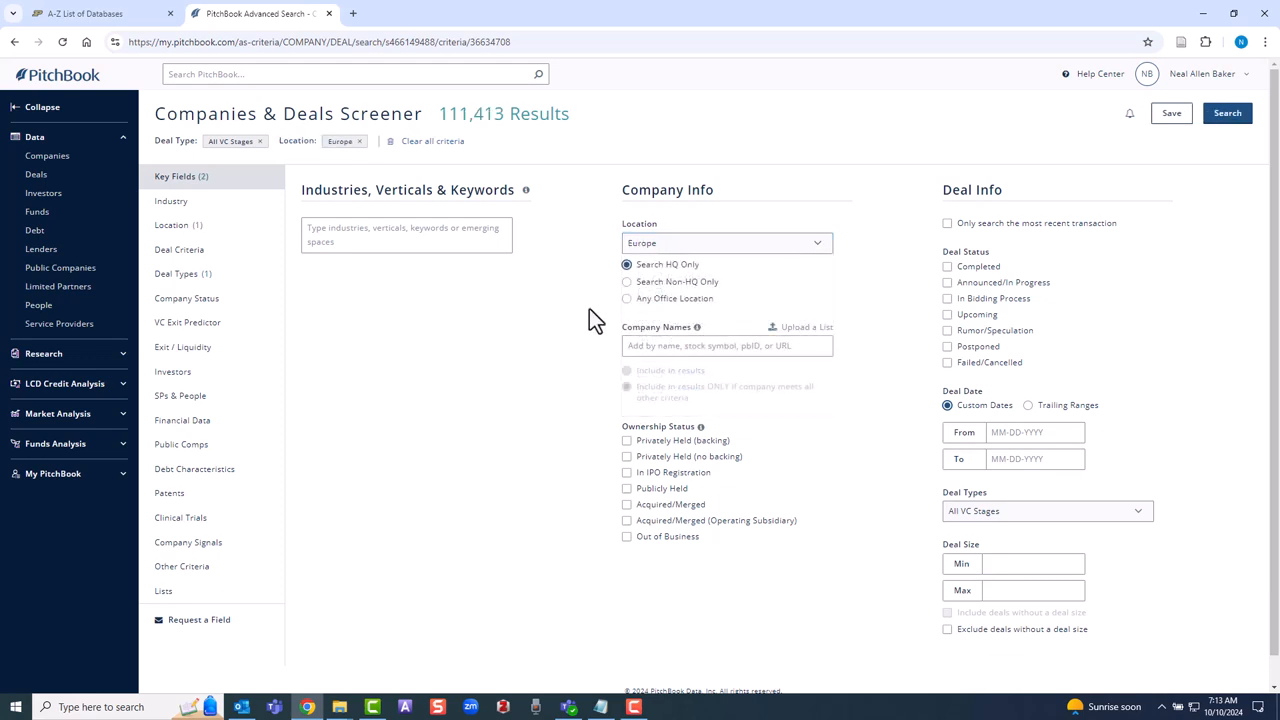
pyautogui.click(1035, 431)
pyautogui.write('01-01-202')
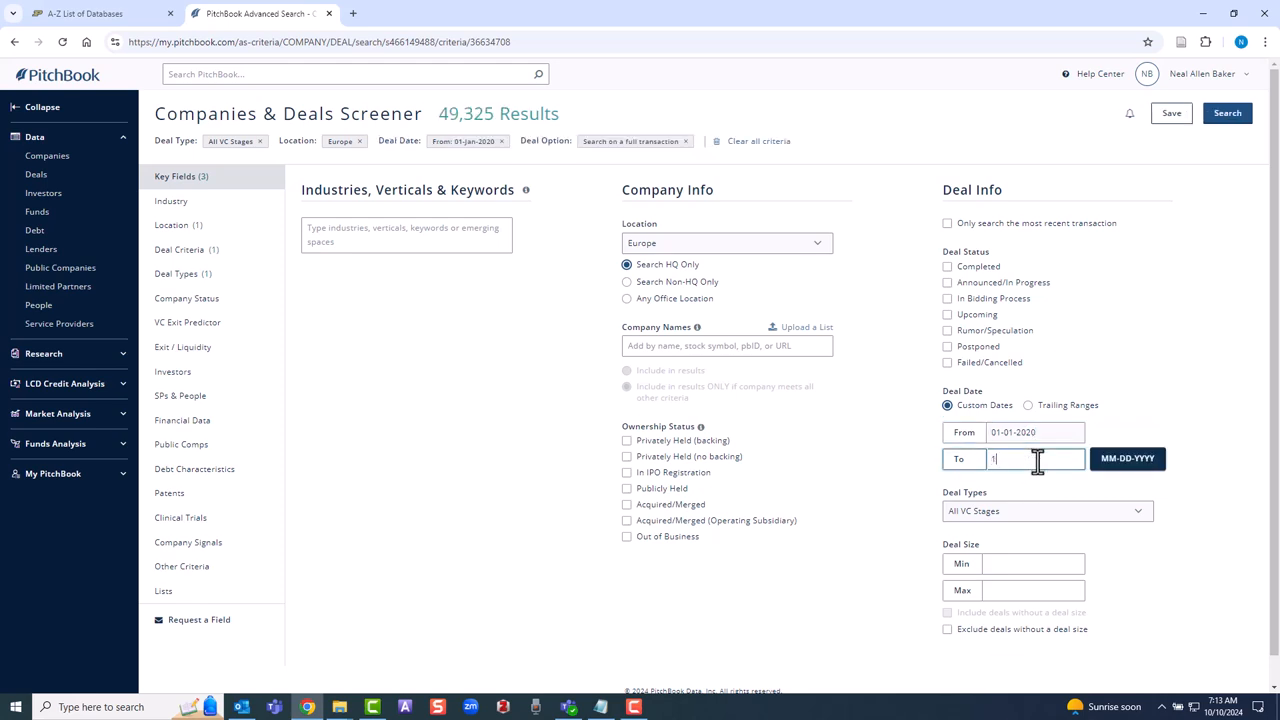
# Set the deal end date to 10-01-2024, add the AgTech vertical, and search
pyautogui.write('0-01-2024')
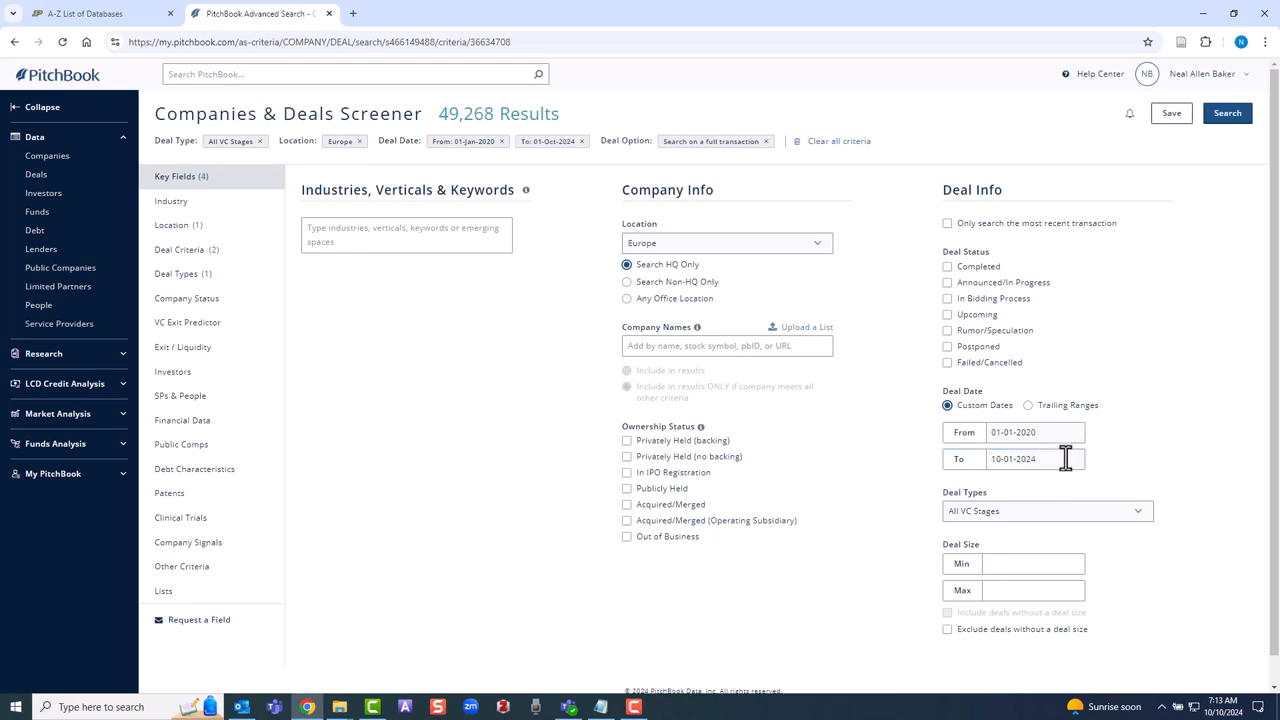
pyautogui.click(405, 234)
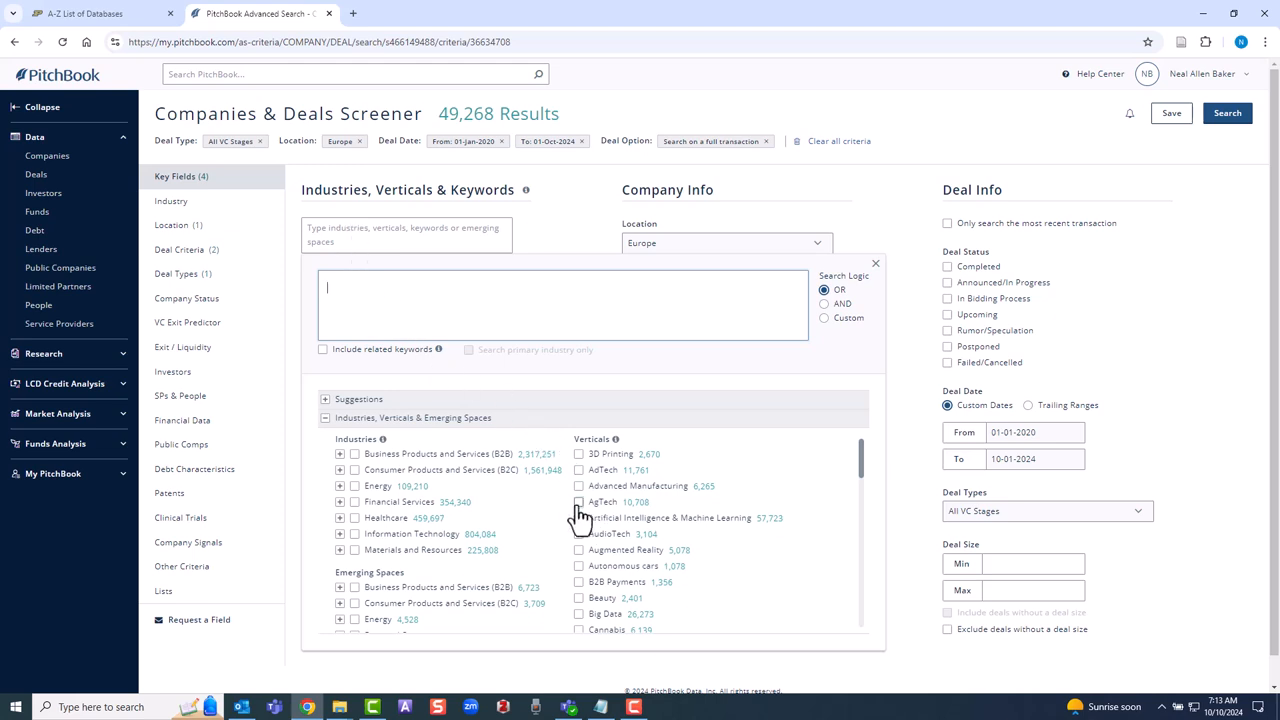
pyautogui.click(578, 501)
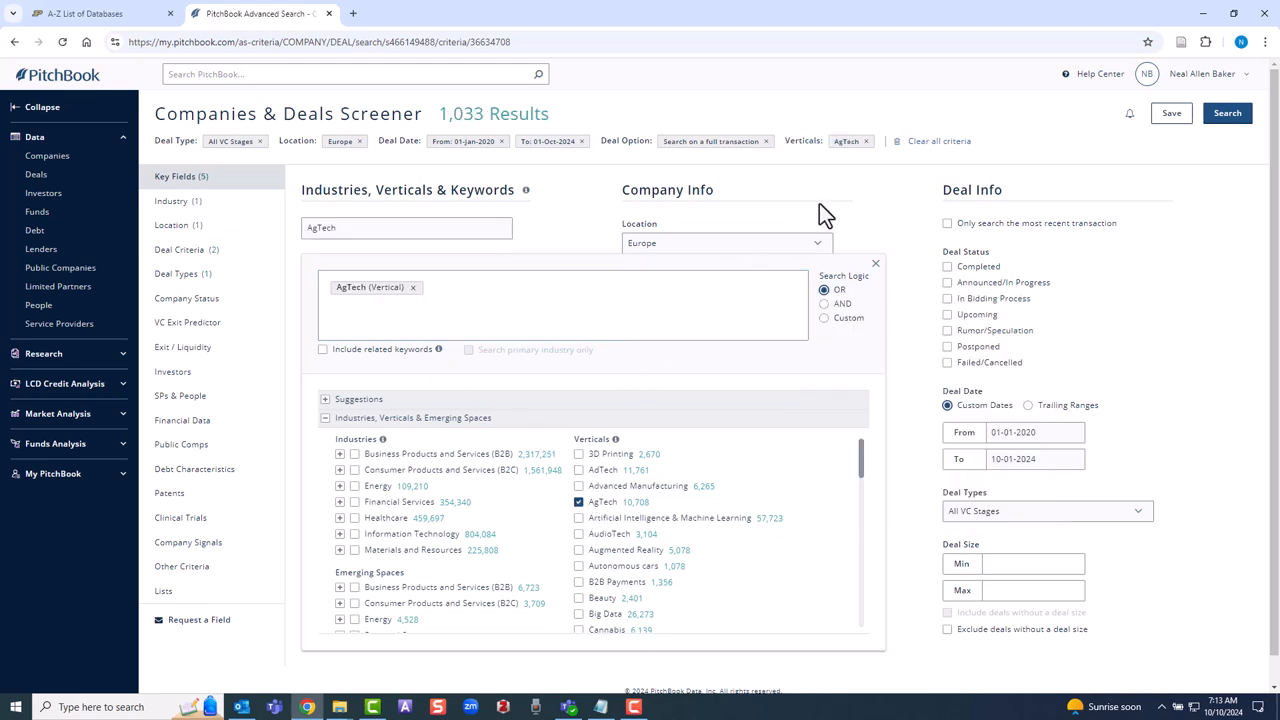
pyautogui.click(875, 263)
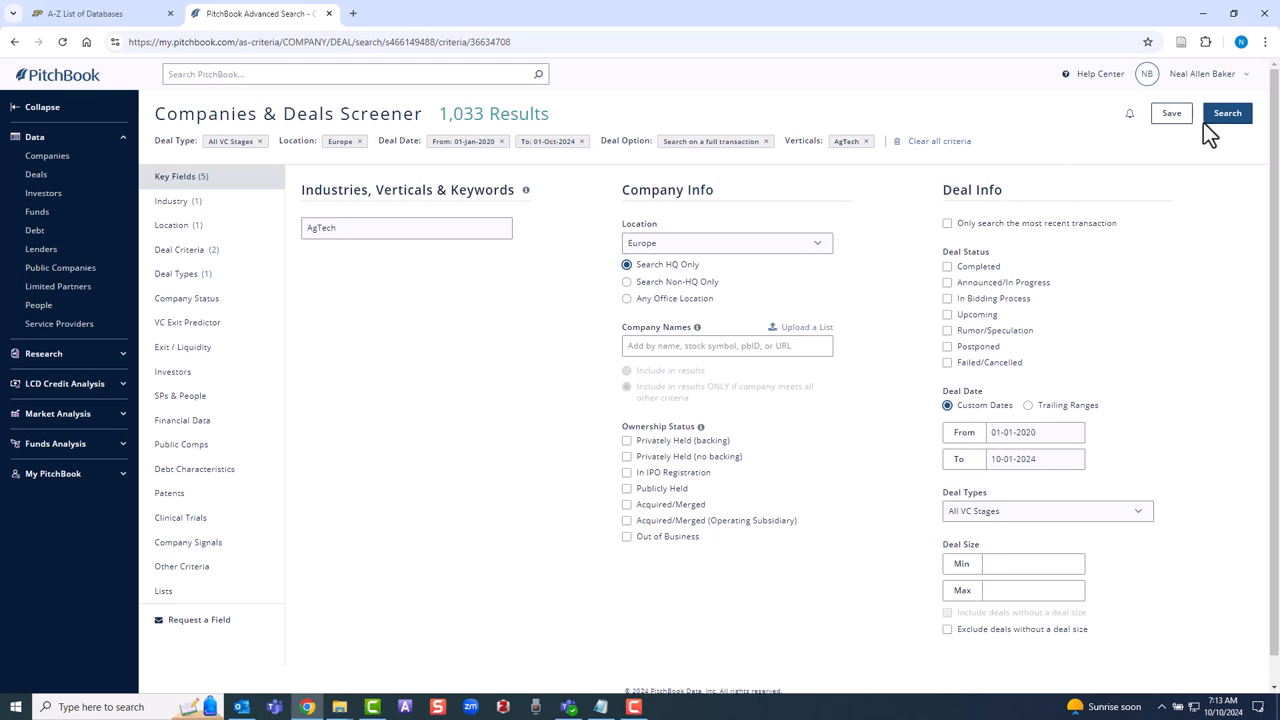
pyautogui.click(1227, 113)
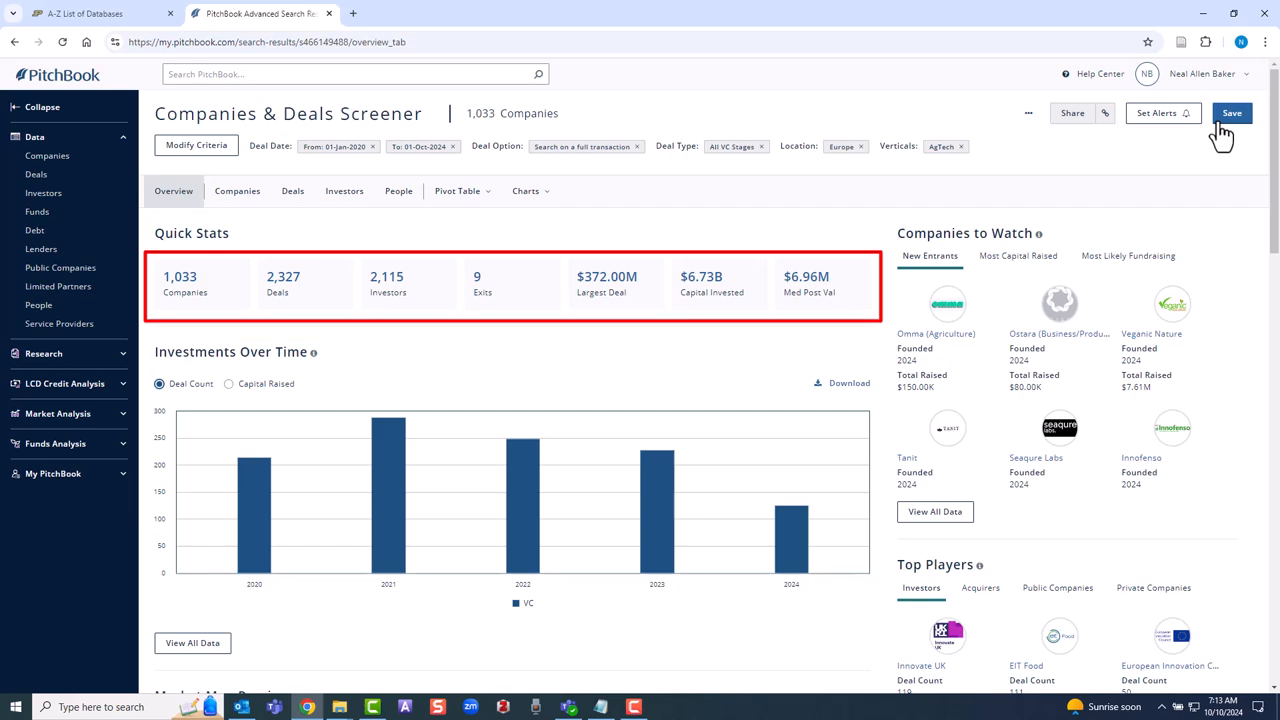
# Save the European AgTech VC deals screen
pyautogui.click(85, 13)
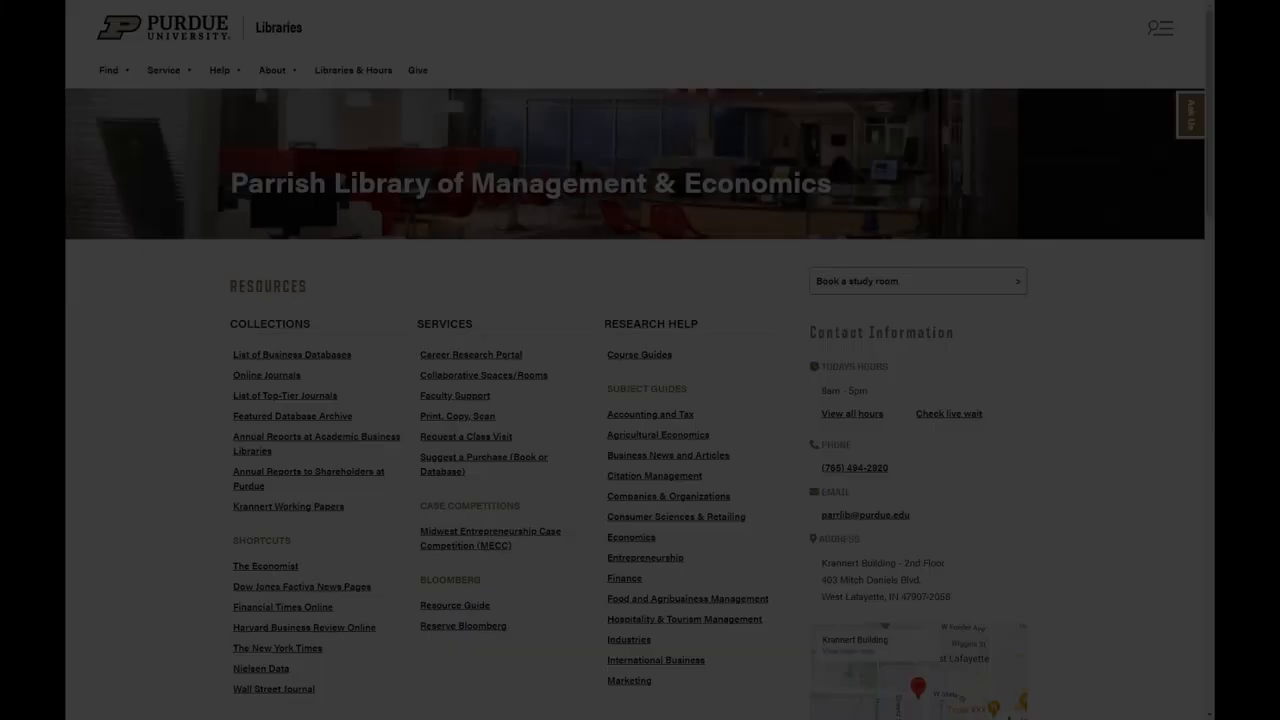